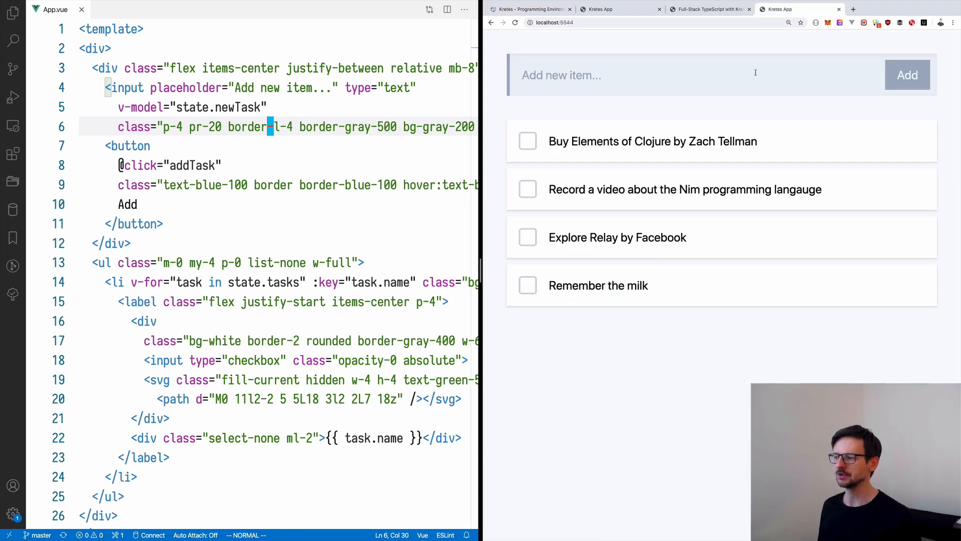
# Submit a test entry 'asdf' in the running to-do app to confirm it works
pyautogui.scroll(3)
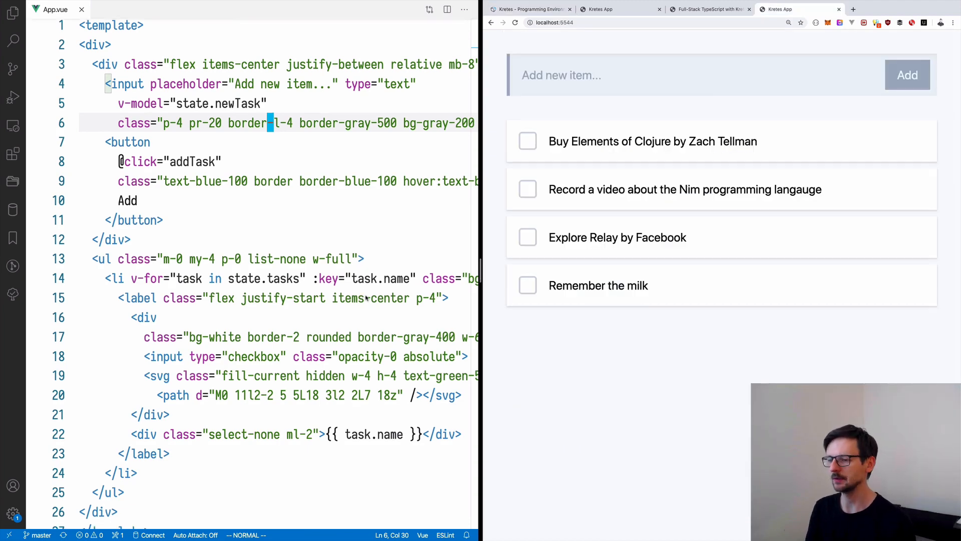
pyautogui.scroll(-3)
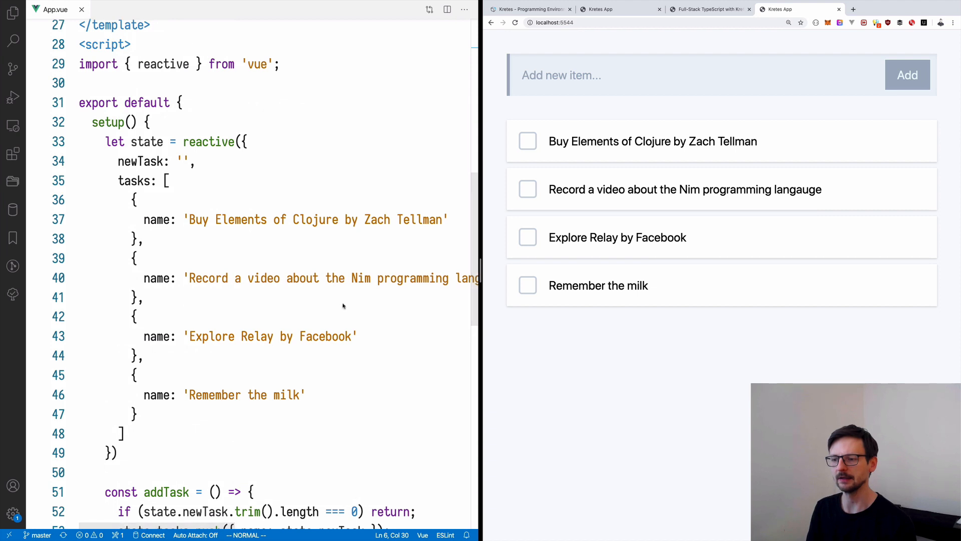
pyautogui.write('asdf')
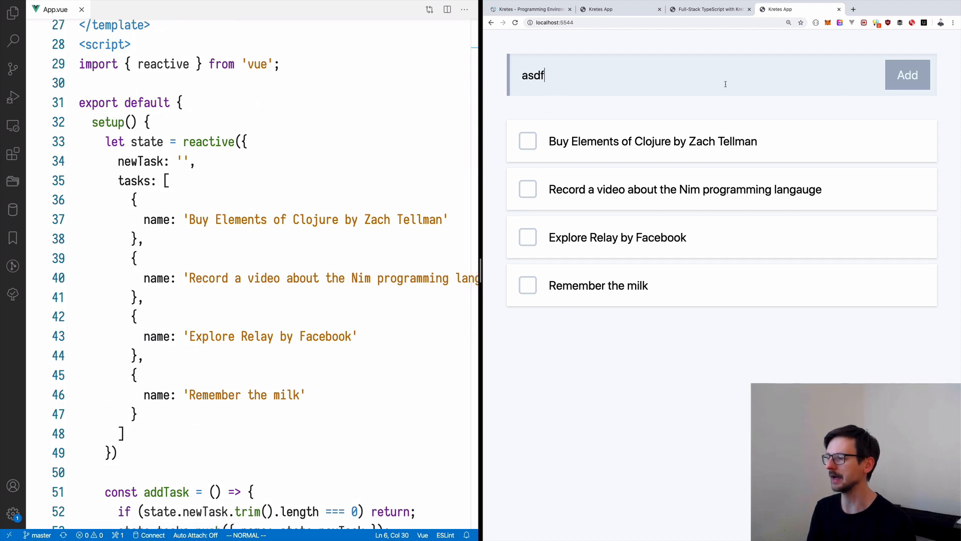
pyautogui.click(907, 74)
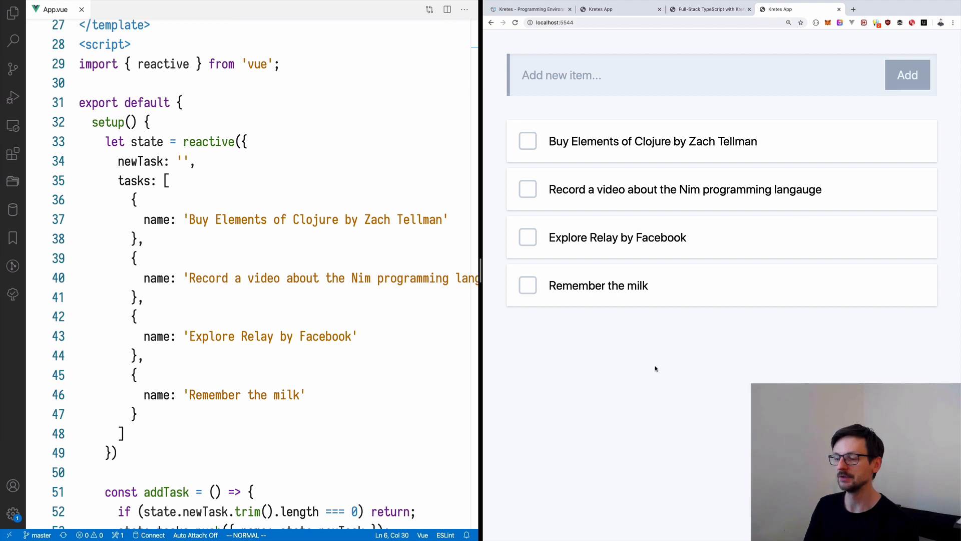
pyautogui.moveTo(448, 322)
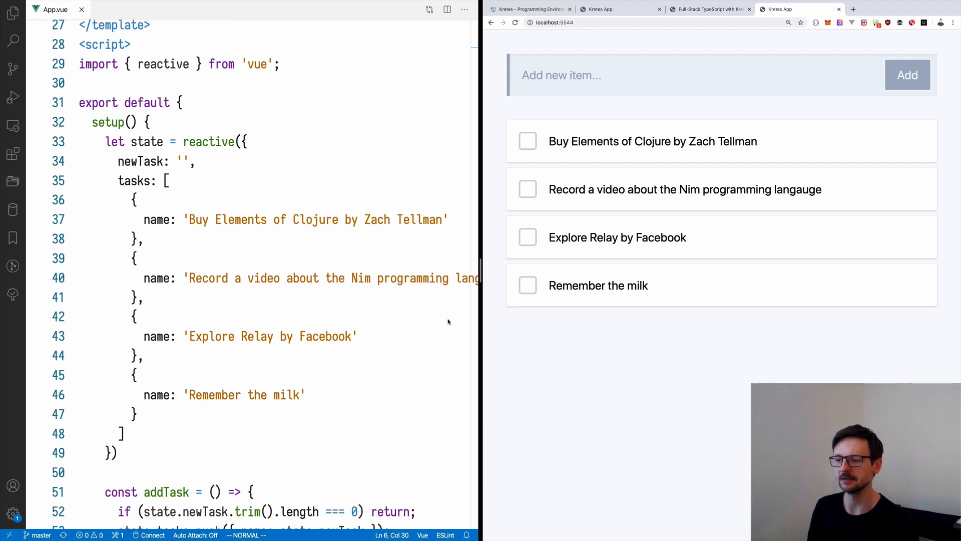
pyautogui.moveTo(234, 301)
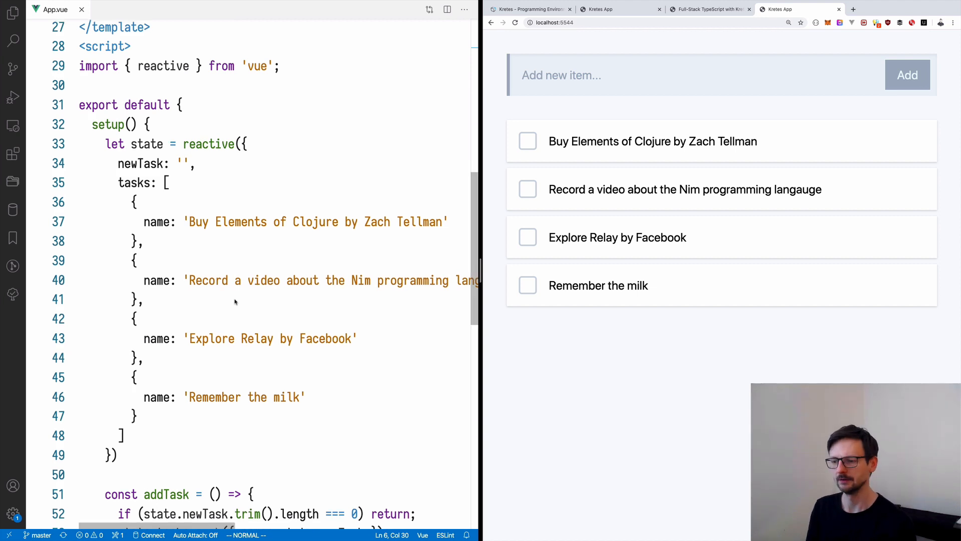
pyautogui.moveTo(234, 288)
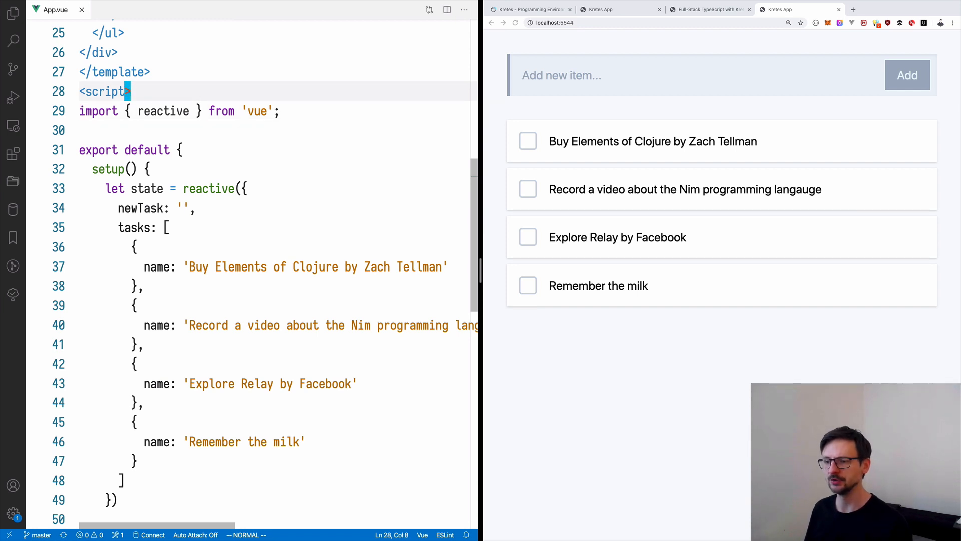
# Mark the App.vue script block as TypeScript with lang="ts" and save
pyautogui.write('lang=""')
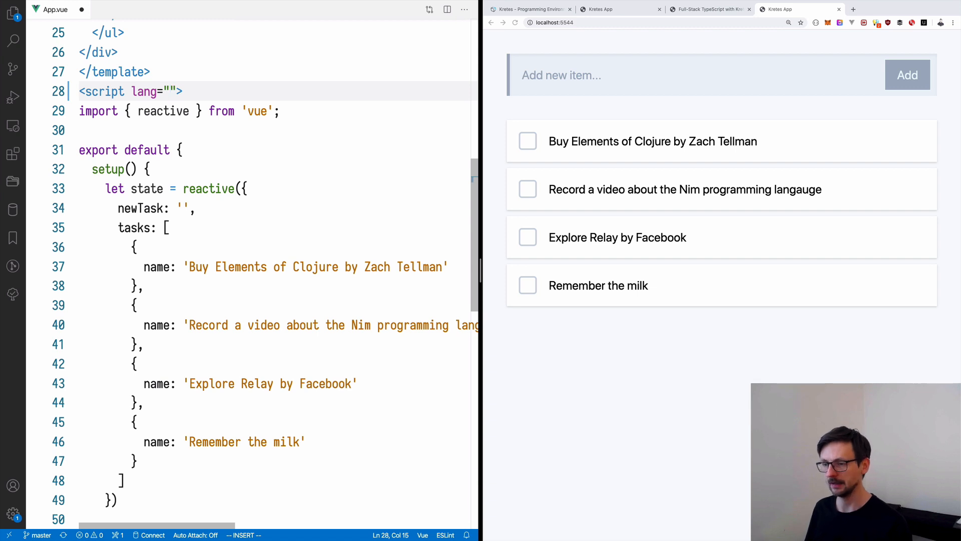
pyautogui.write('ts')
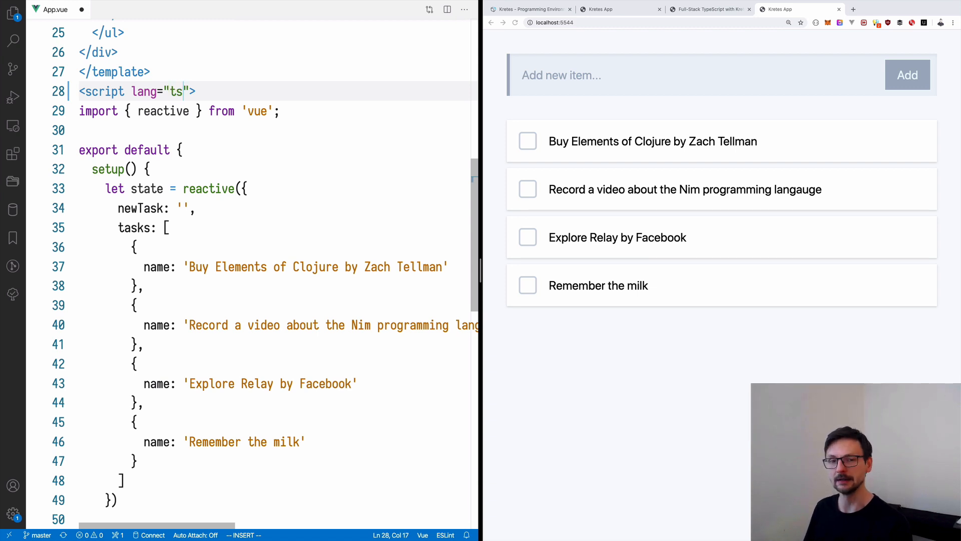
pyautogui.press('Escape')
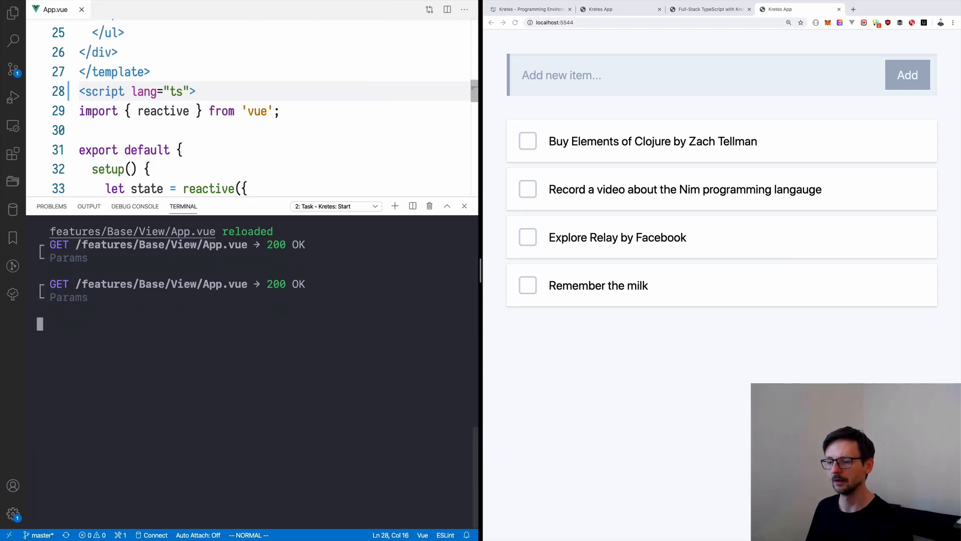
# Stop the dev server and restart it via the Kretes: Start task on localhost:5544
pyautogui.press('ctrl+c')
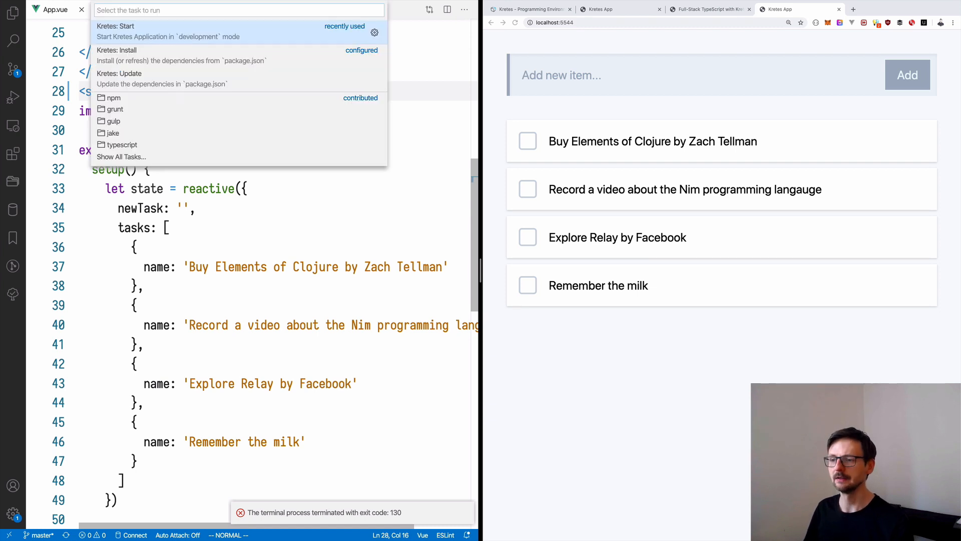
pyautogui.click(120, 79)
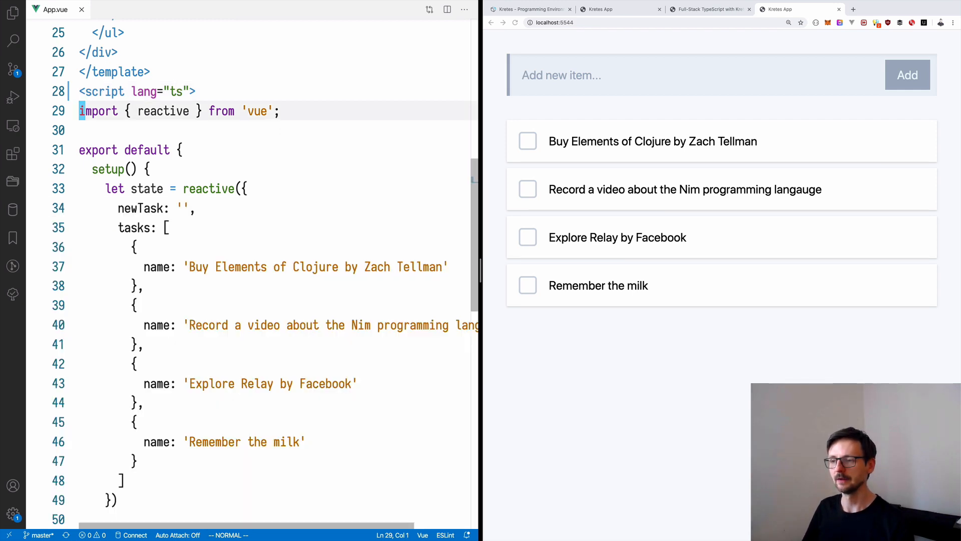
pyautogui.write('kre')
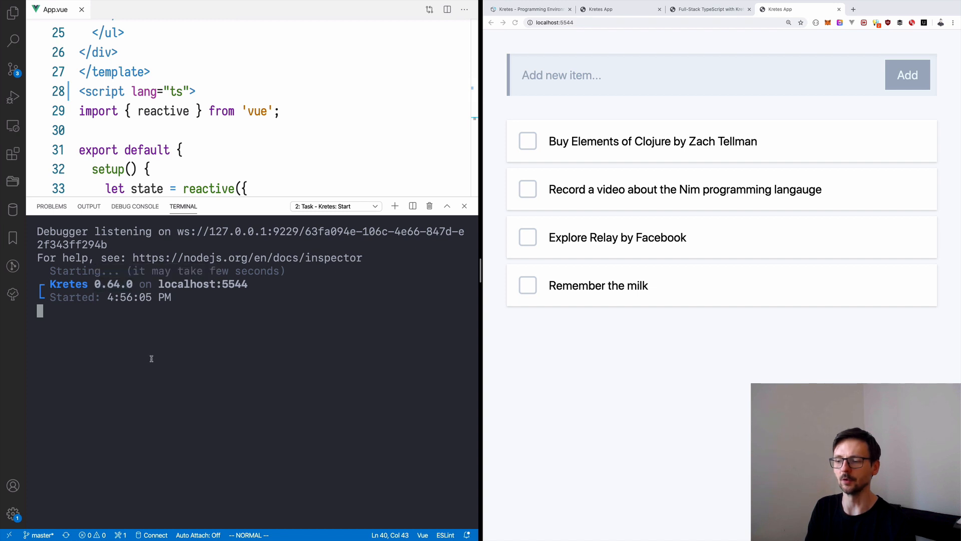
pyautogui.click(464, 205)
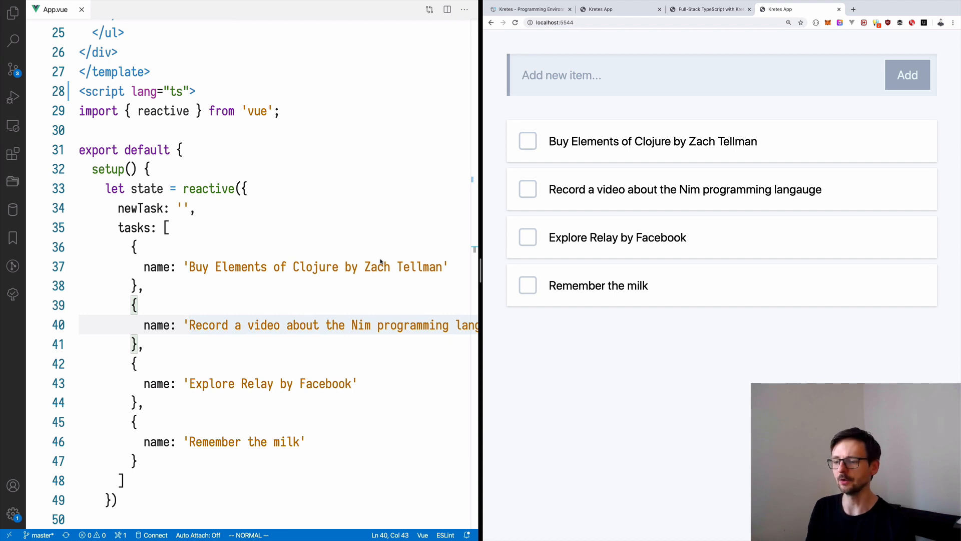
# Declare interface Task { name: string; done: boolean } below the import line
pyautogui.scroll(3)
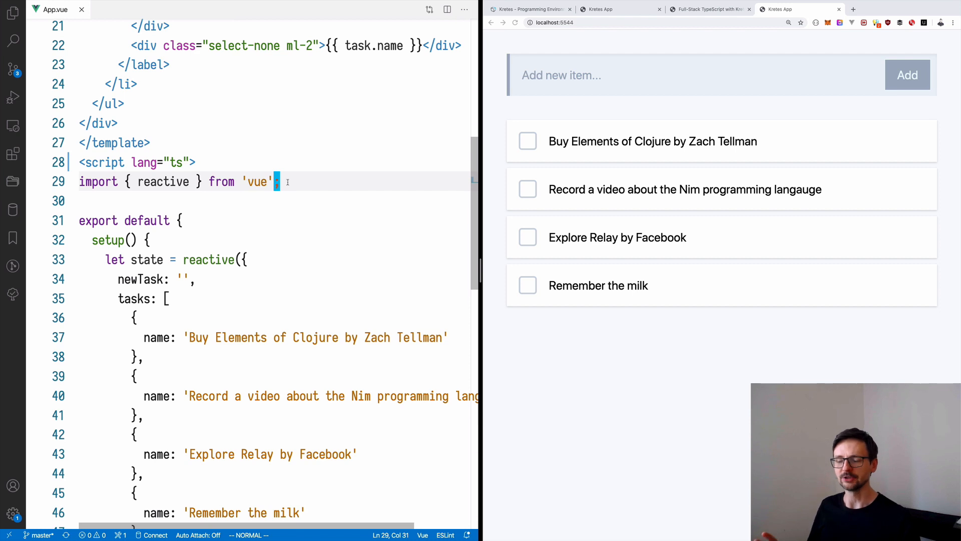
pyautogui.write('interface Task {')
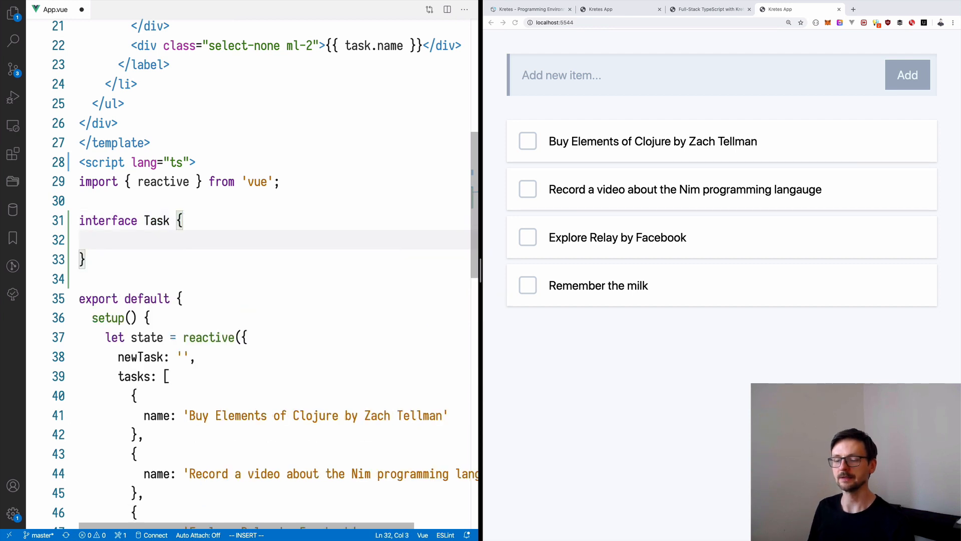
pyautogui.write('name')
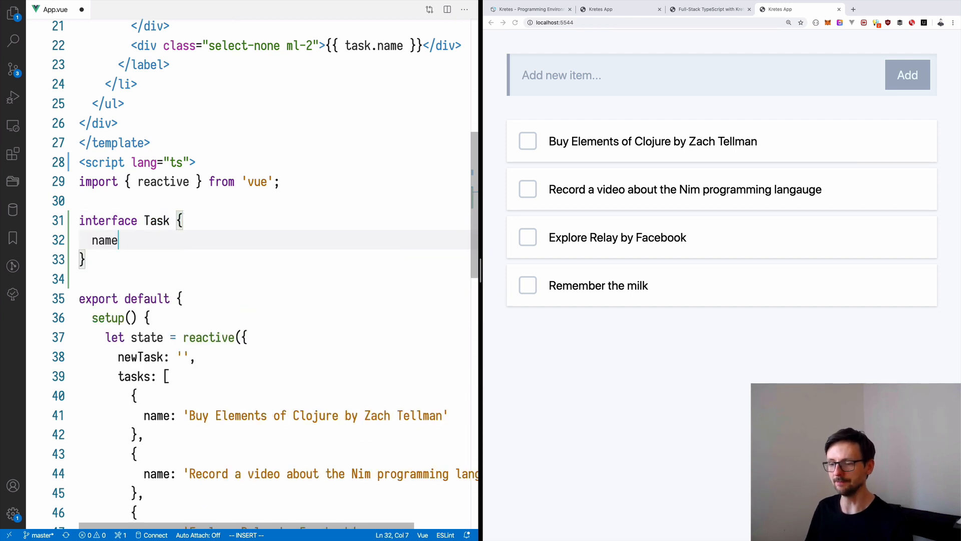
pyautogui.write(': string')
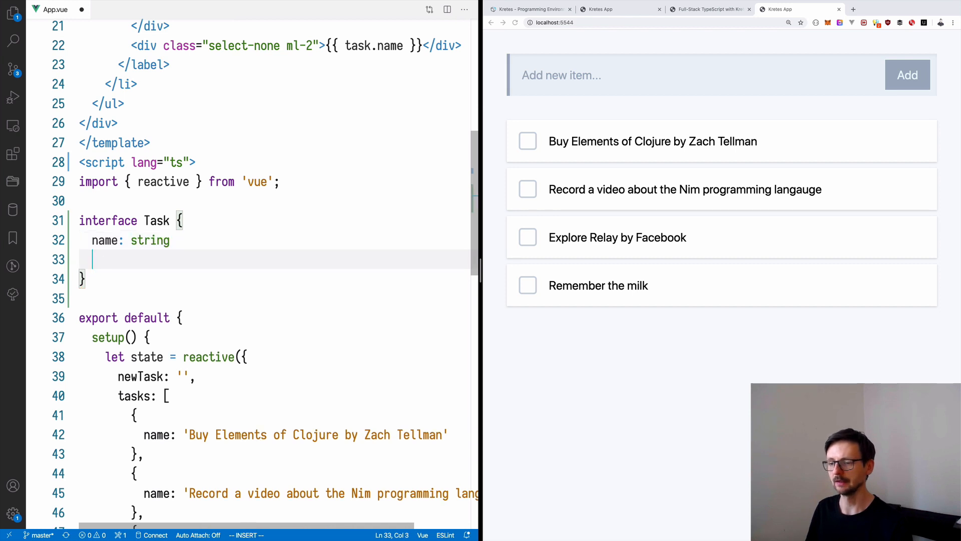
pyautogui.write('done:')
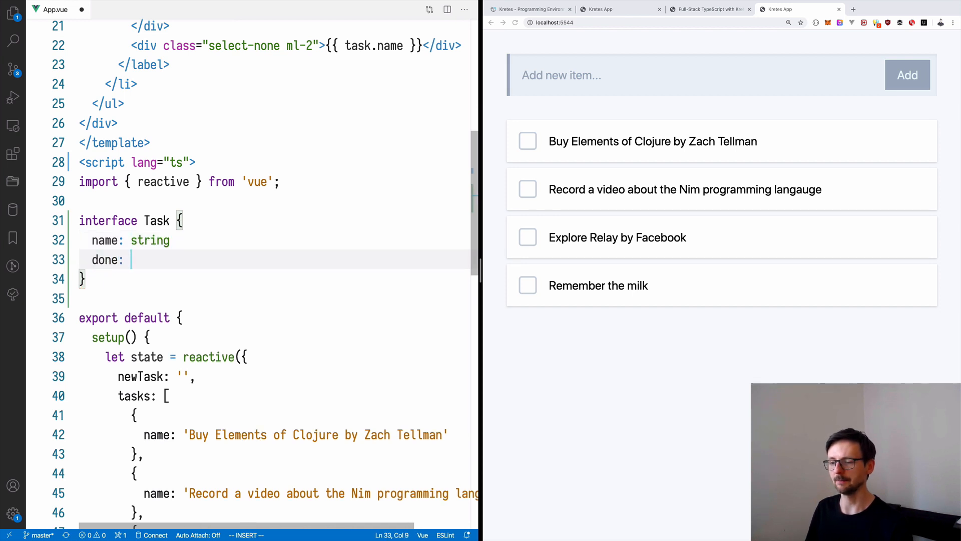
pyautogui.write('boolean')
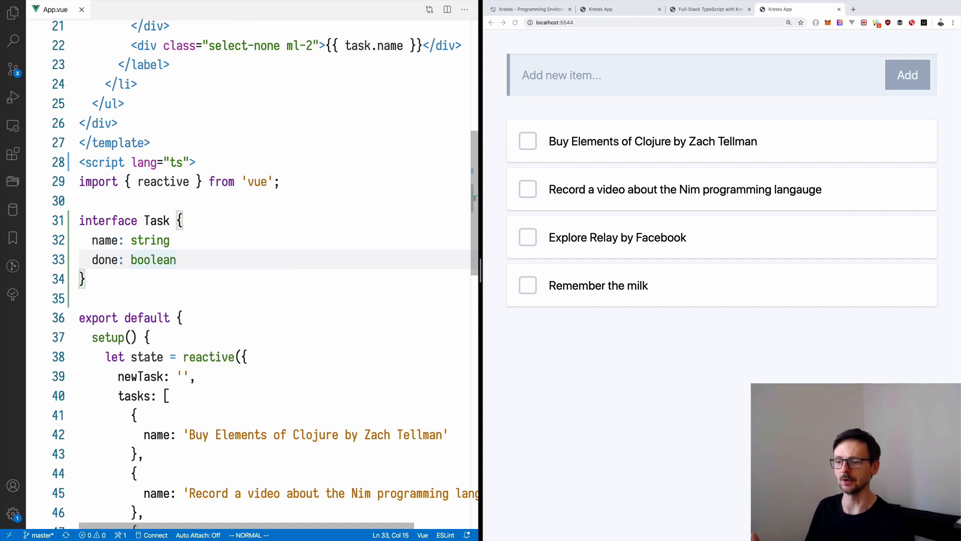
pyautogui.scroll(-3)
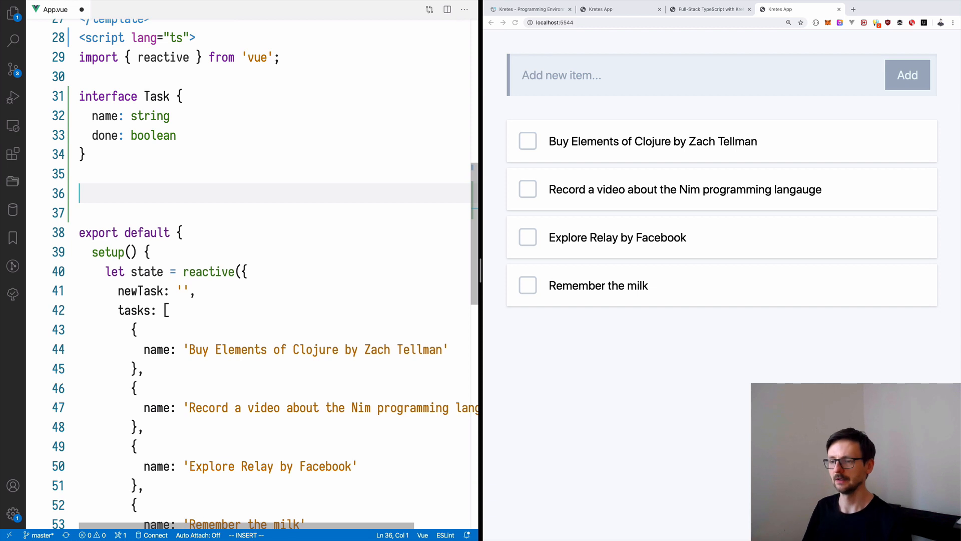
# Declare interface State { newTask: string; tasks: Task[] } below Task
pyautogui.write('interface State {')
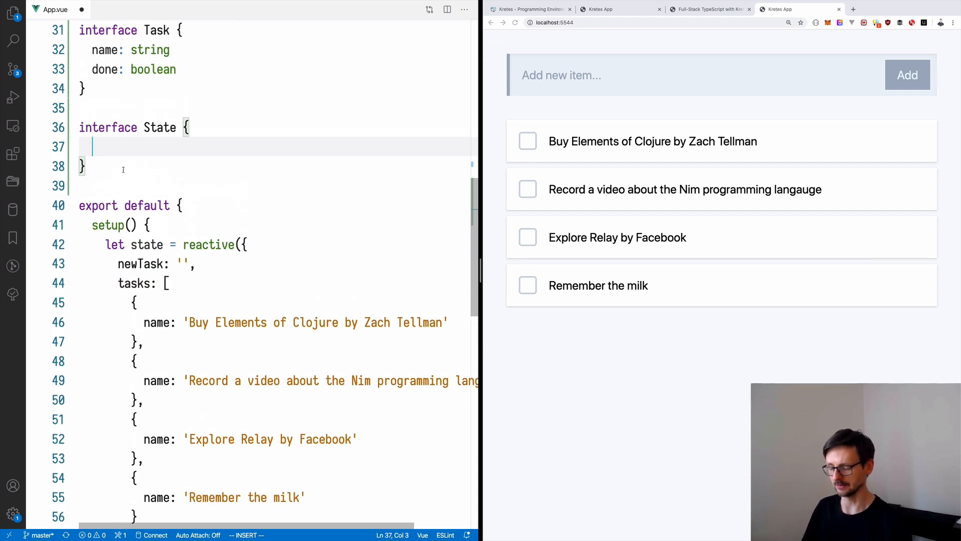
pyautogui.write('newTask:')
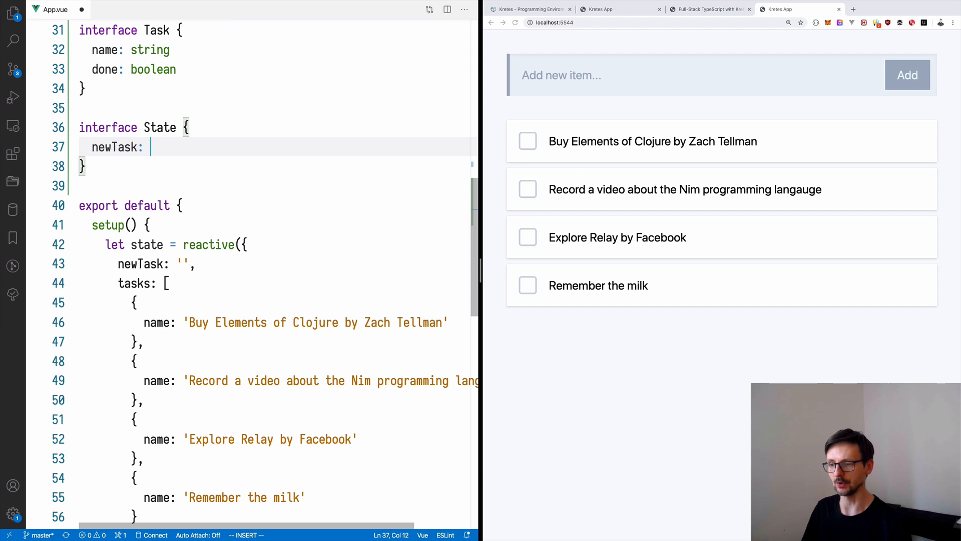
pyautogui.write('string')
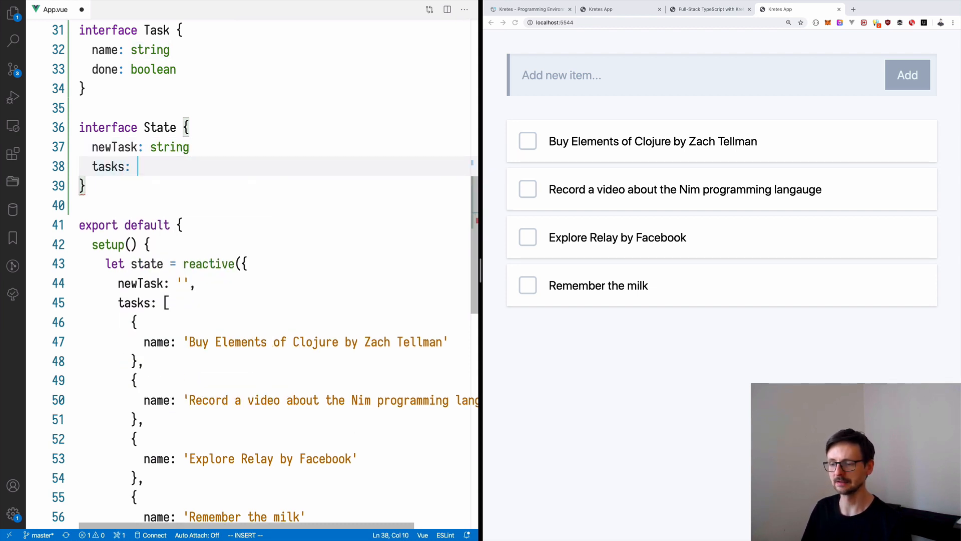
pyautogui.write('Task[')
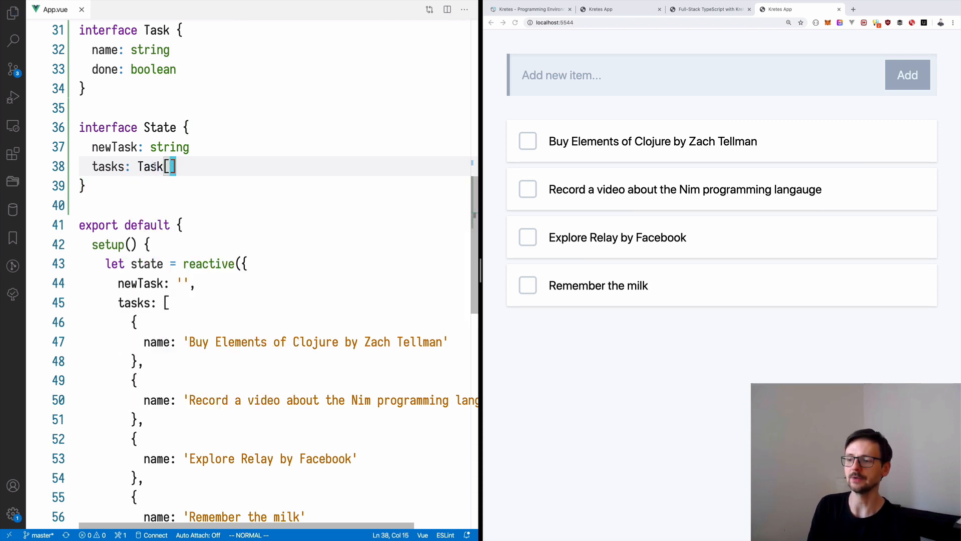
pyautogui.scroll(-3)
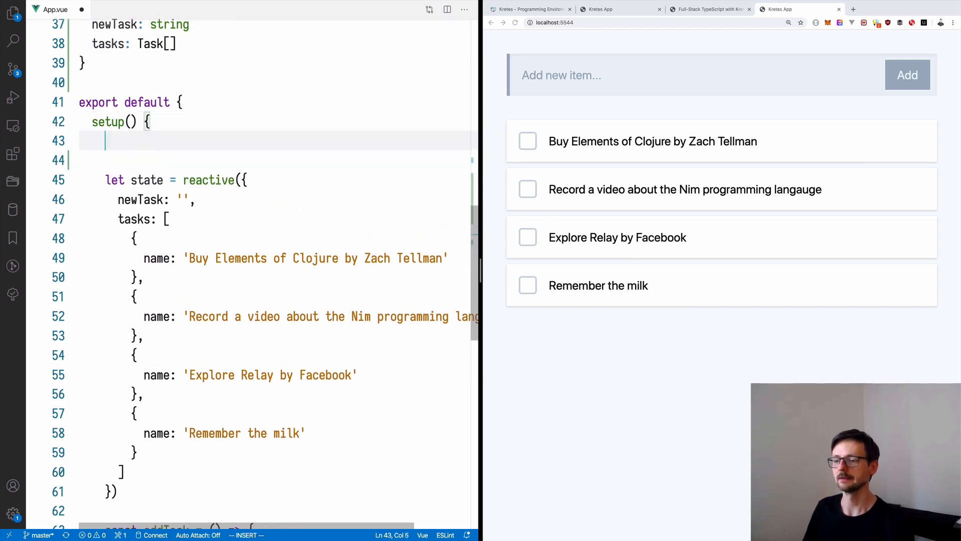
# Move the starter task array into a let tasks: Task[] variable in setup()
pyautogui.write('let tasks:')
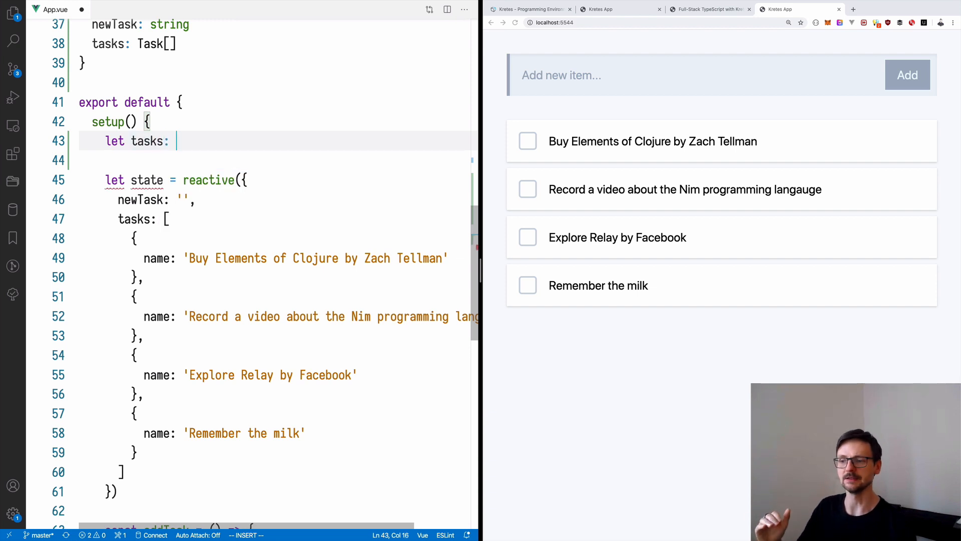
pyautogui.write('Task[] =')
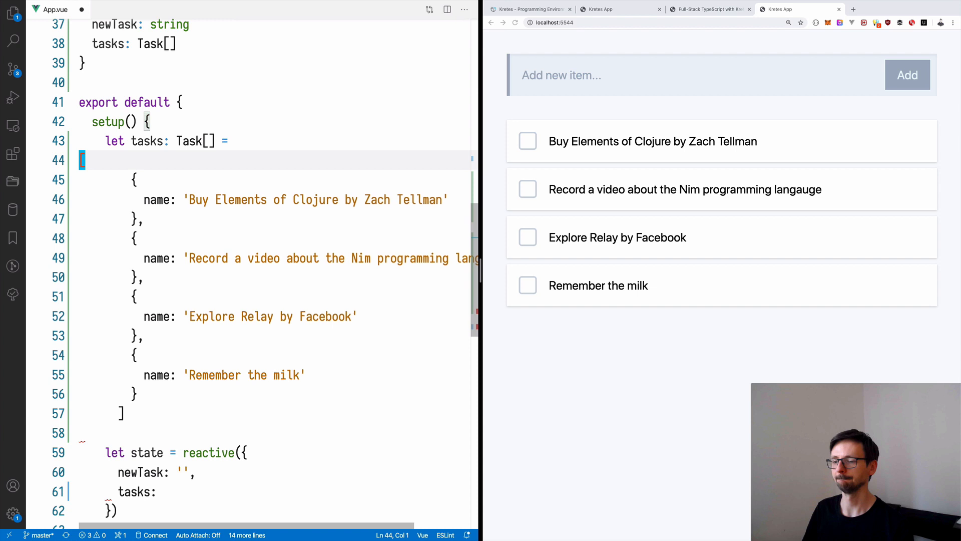
pyautogui.press('dd')
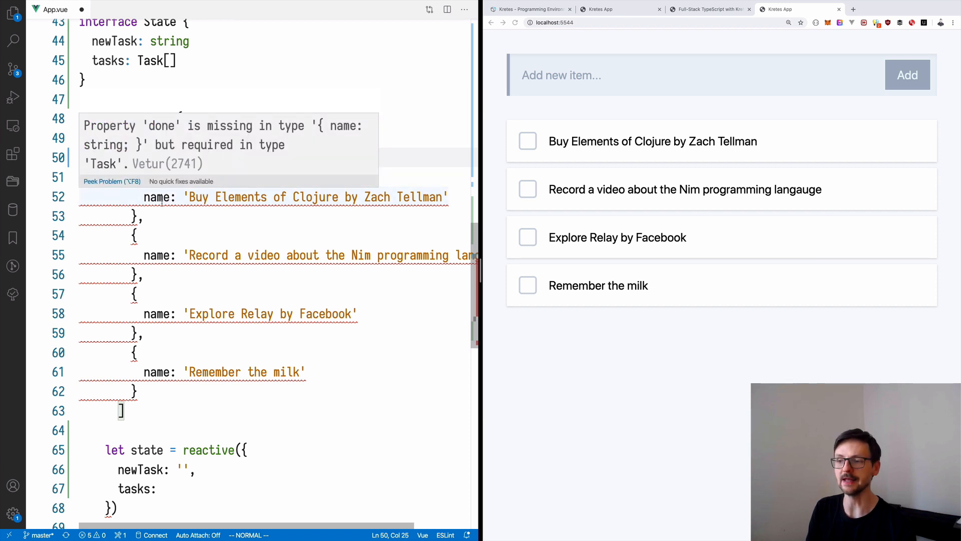
# Give each of the four starter tasks a done: false field
pyautogui.scroll(3)
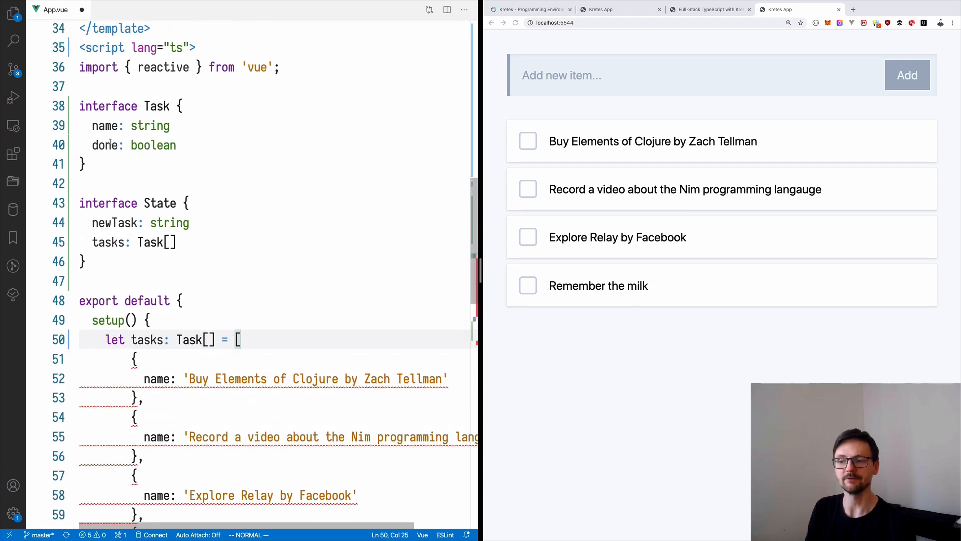
pyautogui.scroll(-3)
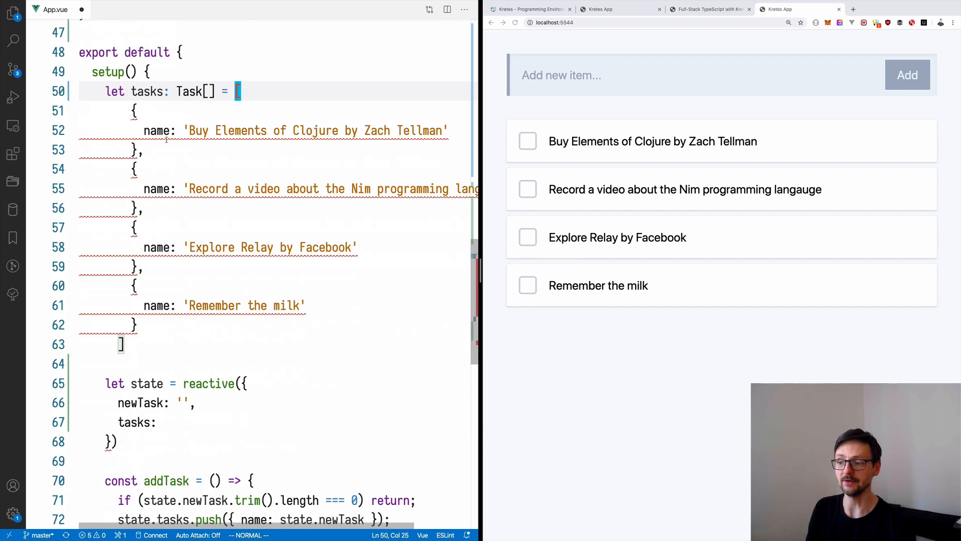
pyautogui.write('done:')
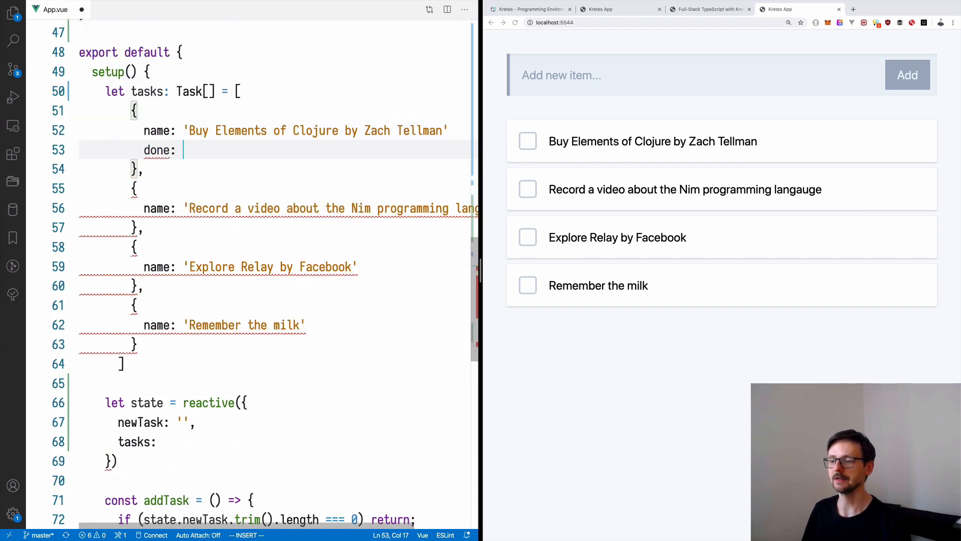
pyautogui.write('false')
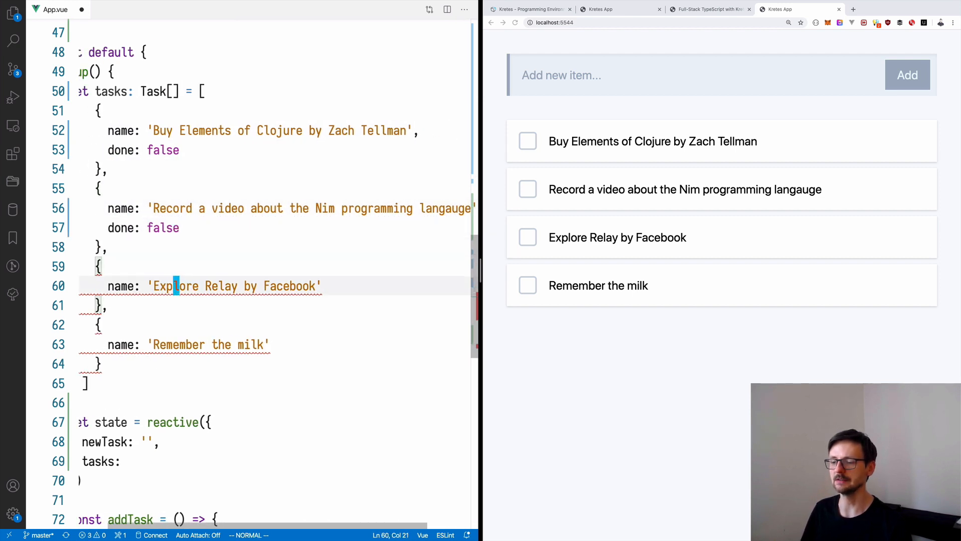
pyautogui.write('done: false,')
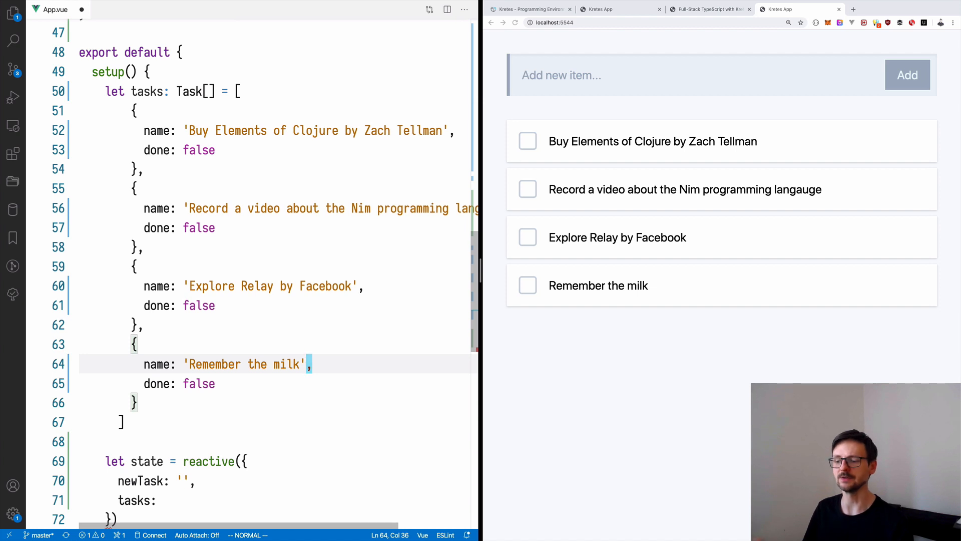
pyautogui.scroll(-3)
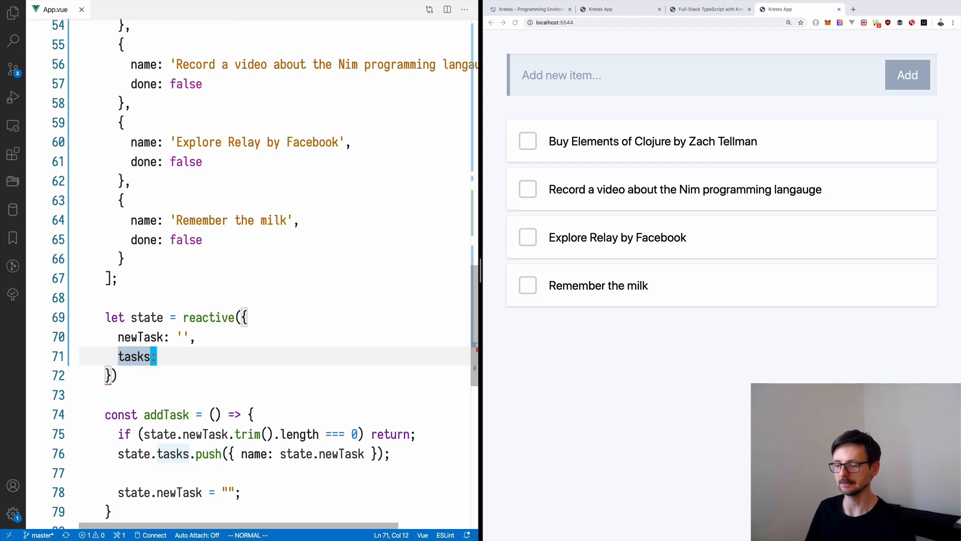
# Use shorthand tasks in the state and add let newTask: string = '' above it
pyautogui.write('tasks,')
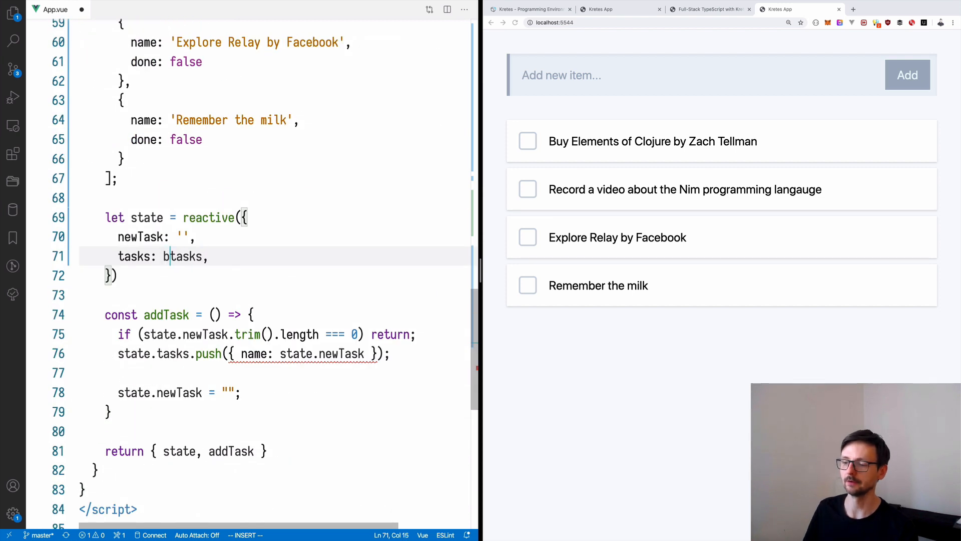
pyautogui.press('Escape')
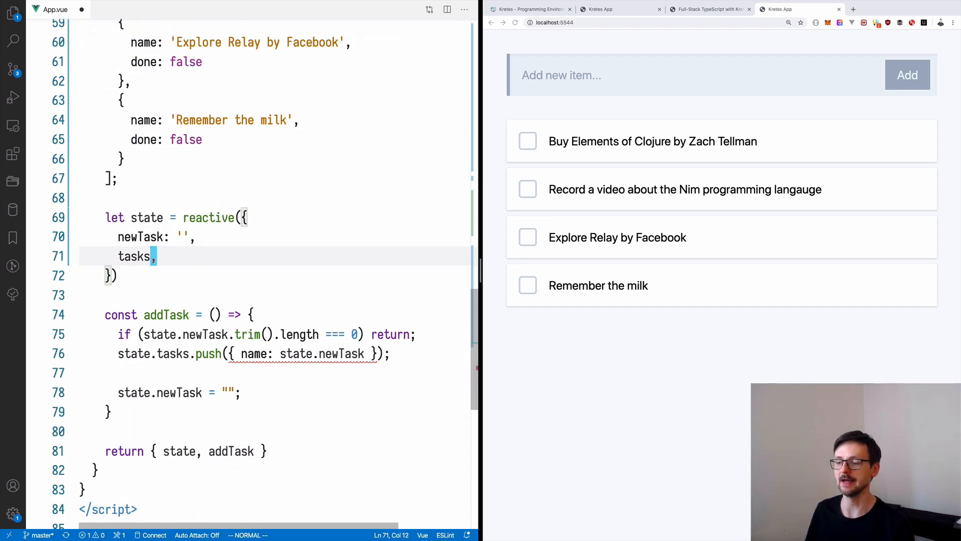
pyautogui.scroll(3)
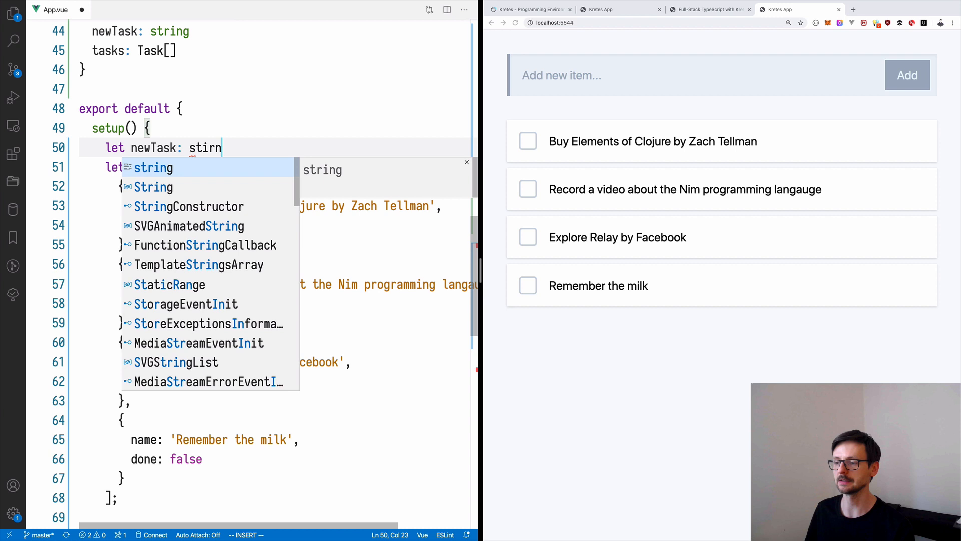
pyautogui.write('string =')
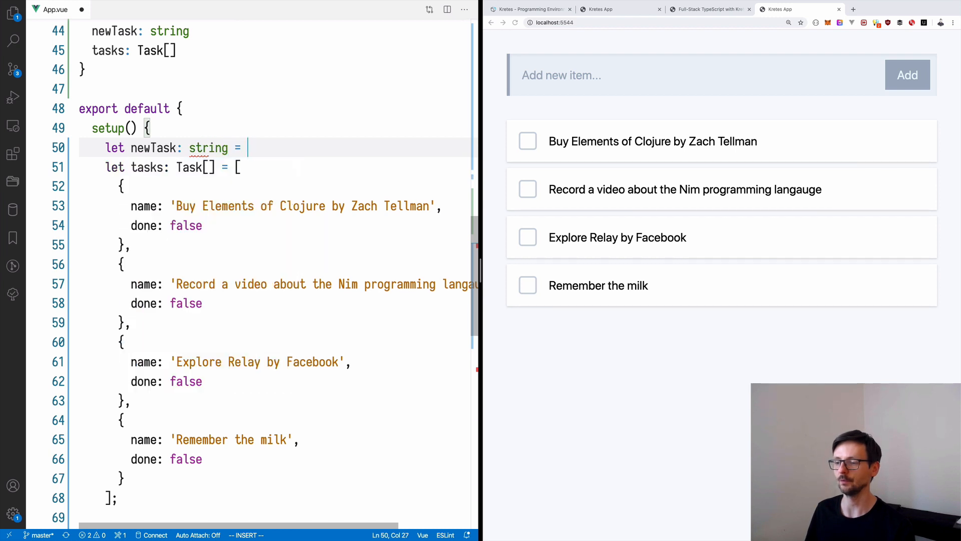
pyautogui.scroll(-3)
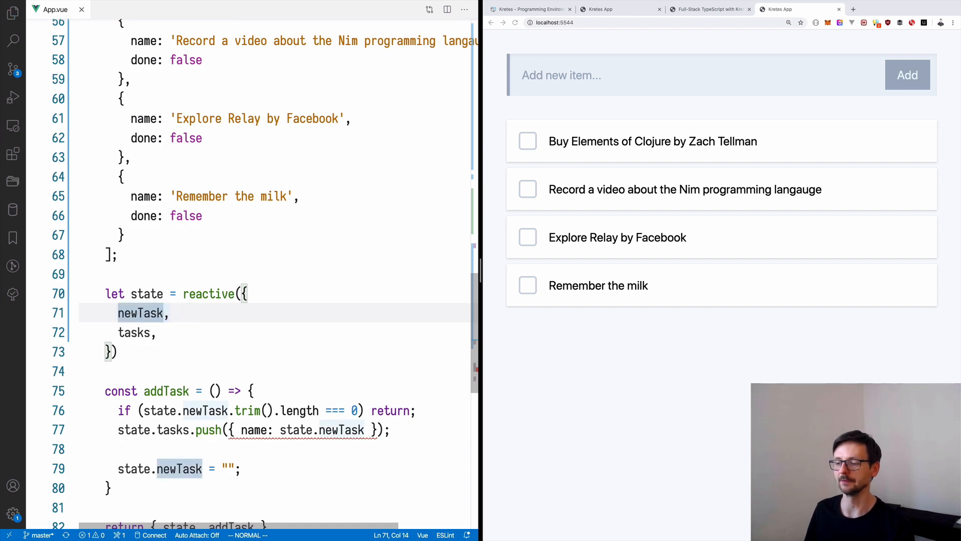
# Type the reactive call as reactive<State>(...) holding newTask and tasks
pyautogui.click(147, 294)
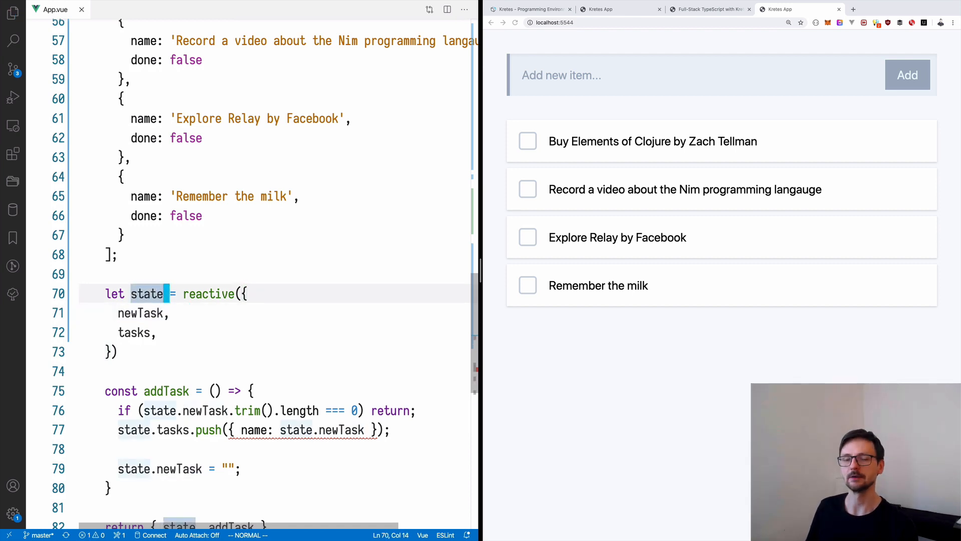
pyautogui.write('<')
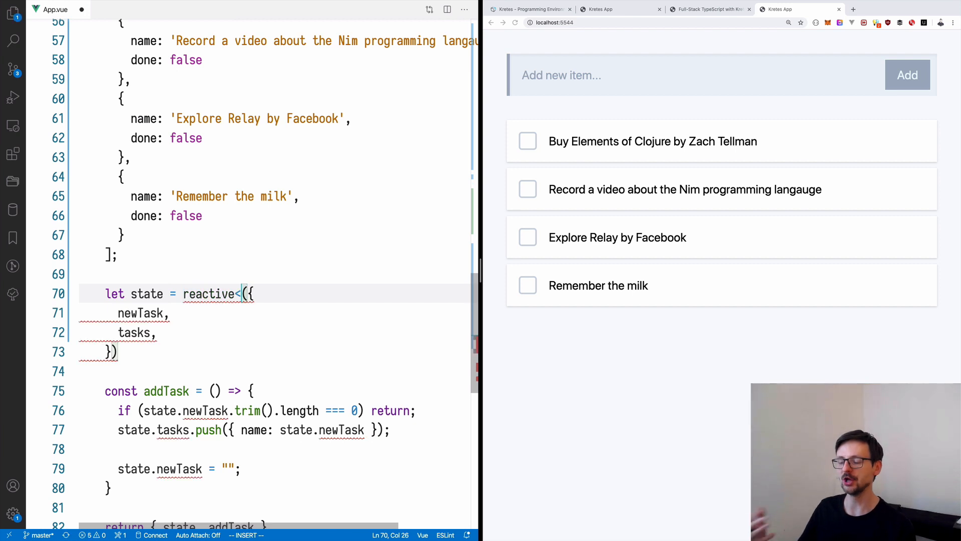
pyautogui.write('State>')
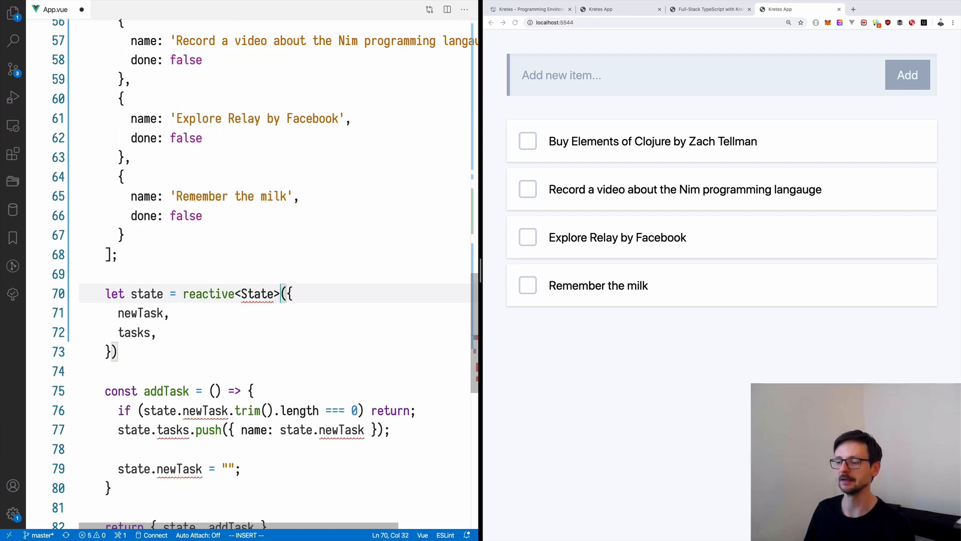
pyautogui.press('Escape')
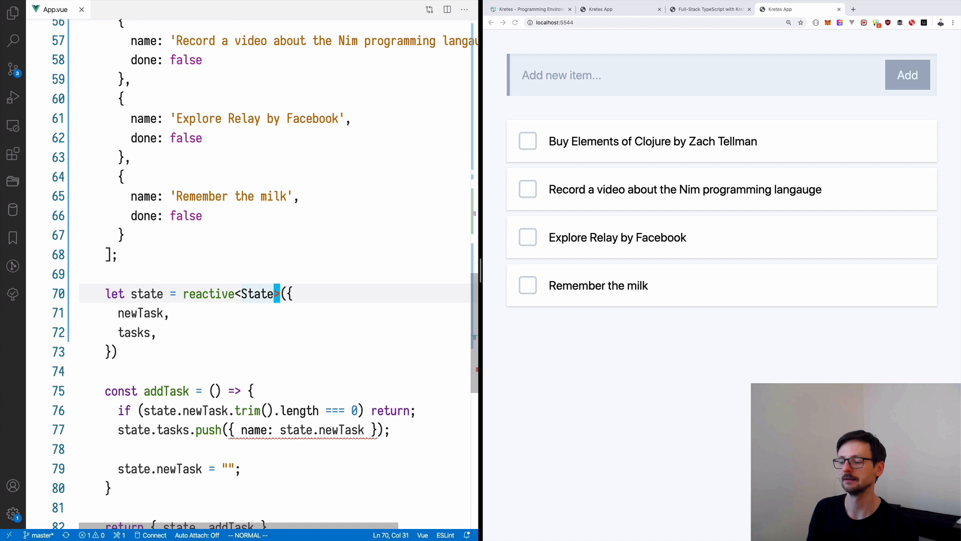
pyautogui.scroll(3)
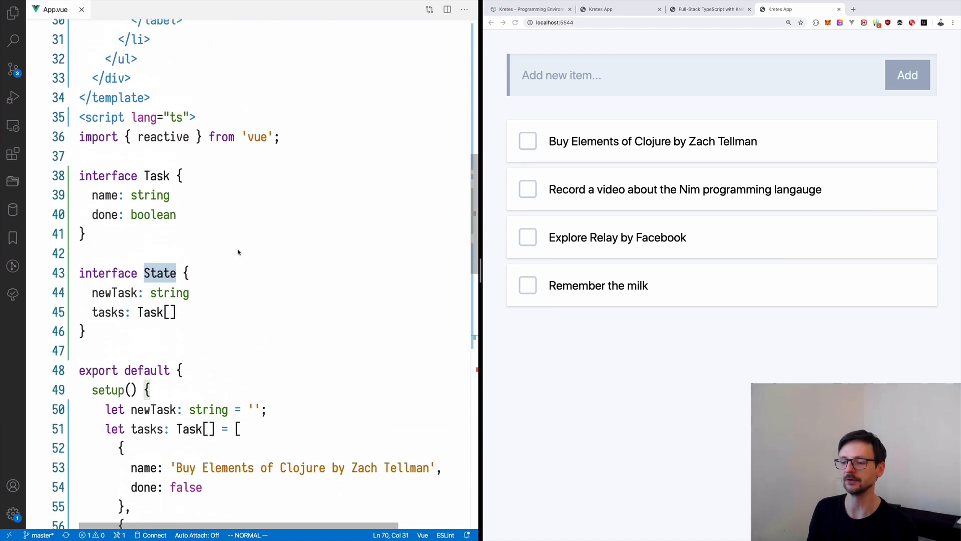
pyautogui.scroll(-3)
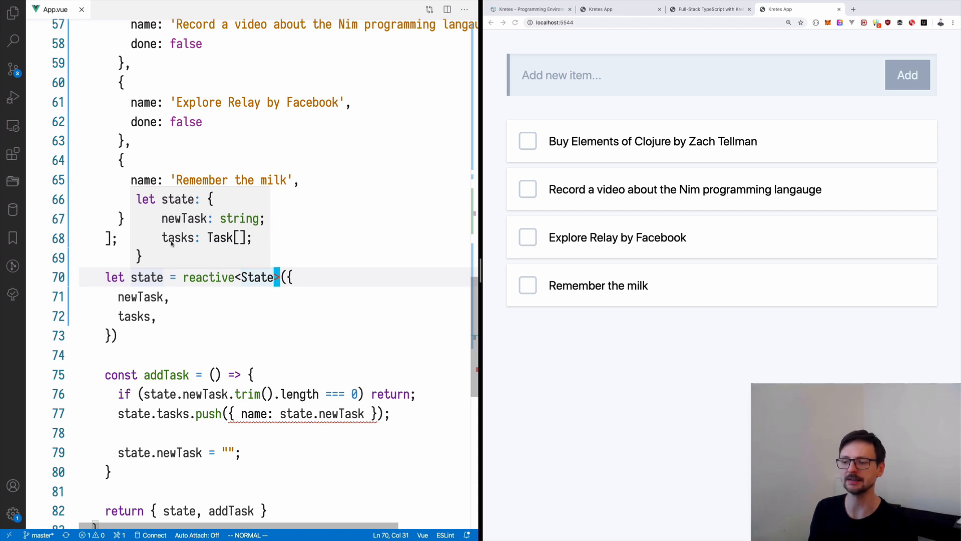
pyautogui.scroll(-3)
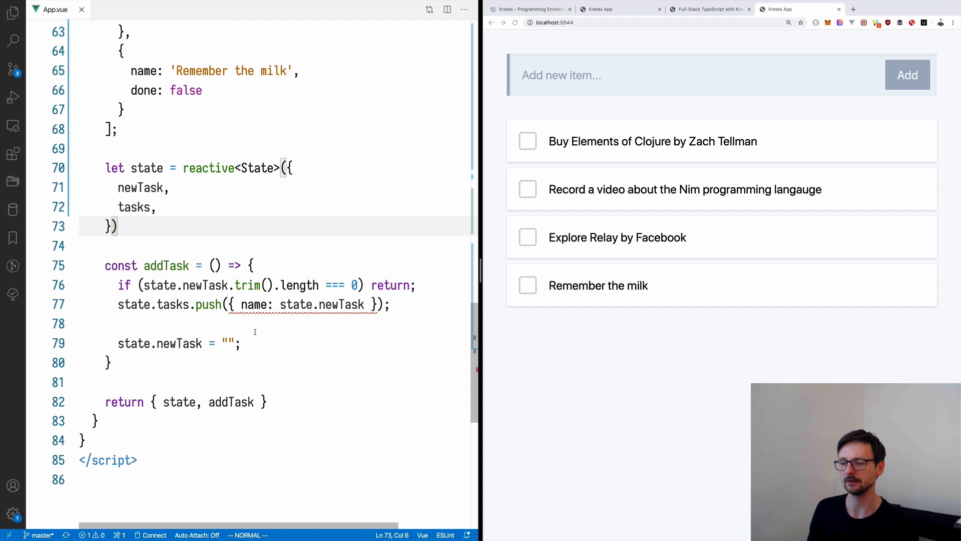
pyautogui.moveTo(206, 284)
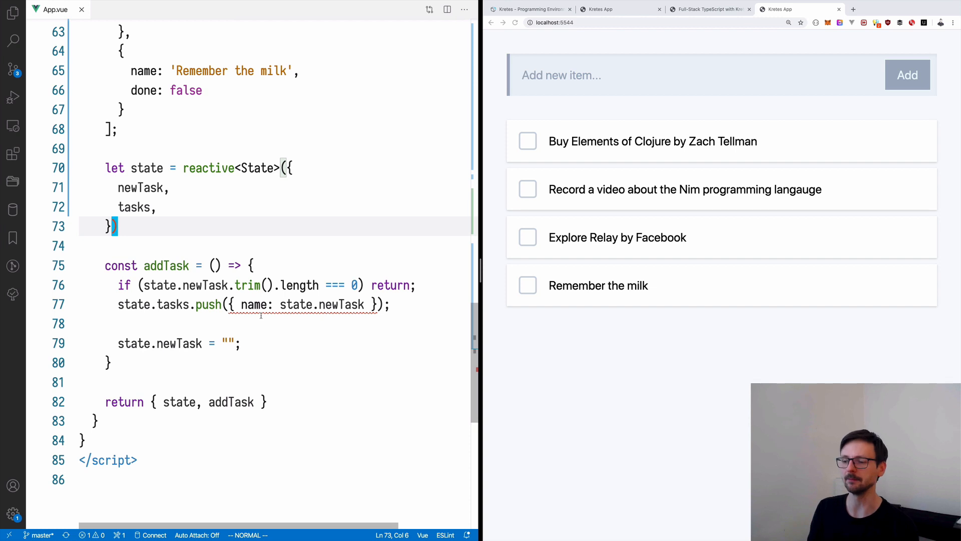
# Change addTask to push { name: state.newTask, done: false } and test it in the app
pyautogui.scroll(3)
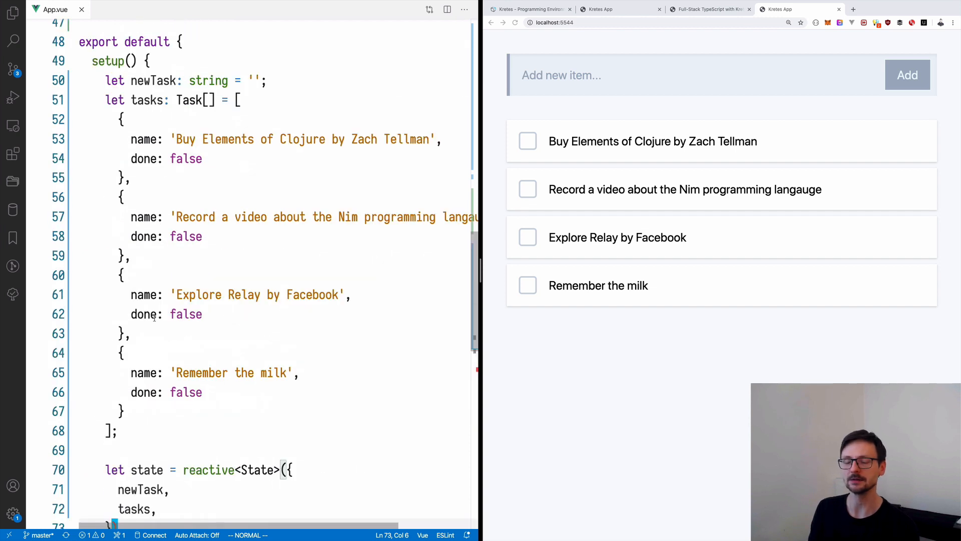
pyautogui.scroll(3)
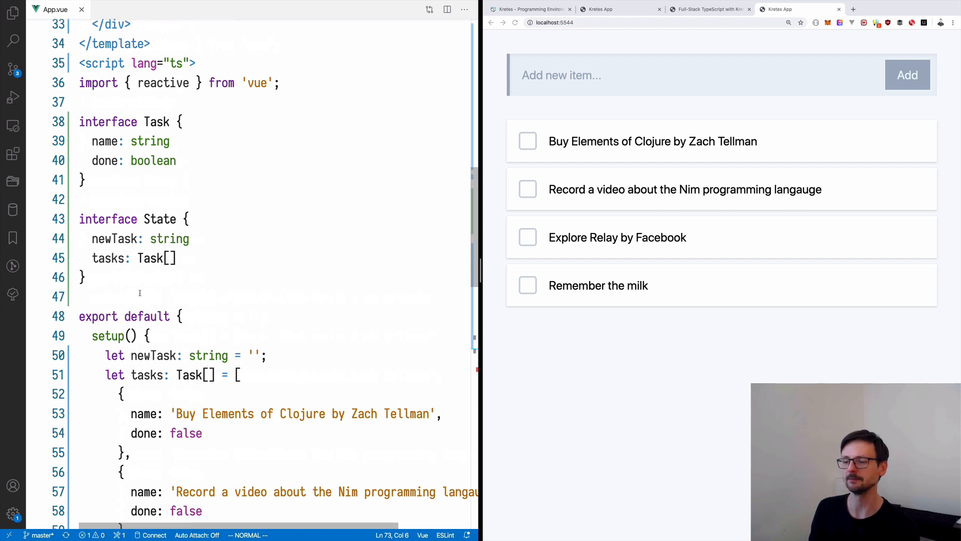
pyautogui.moveTo(107, 160)
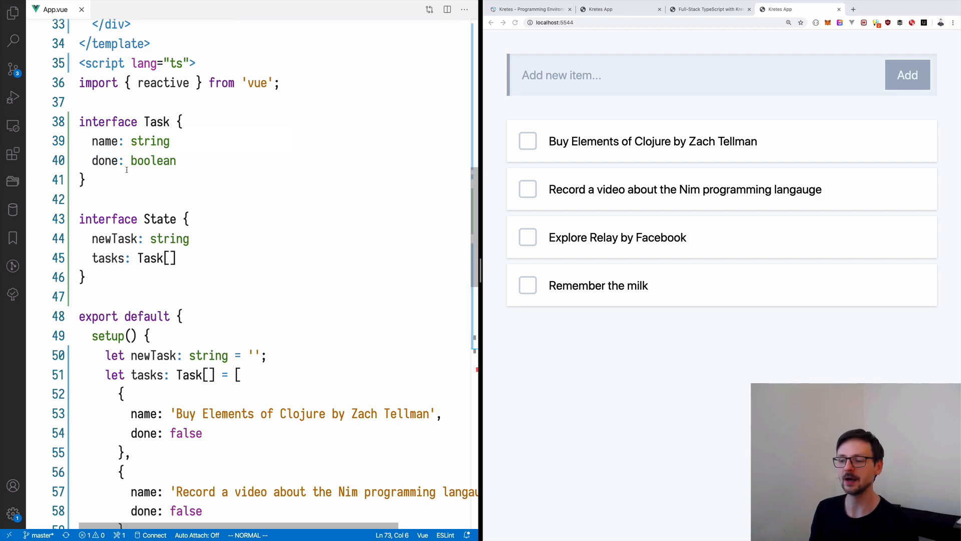
pyautogui.scroll(-3)
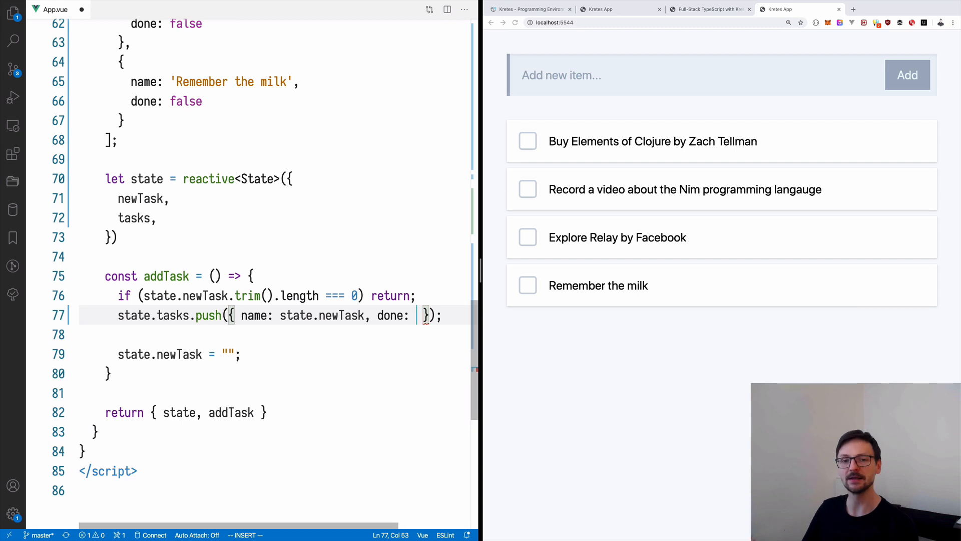
pyautogui.write('false')
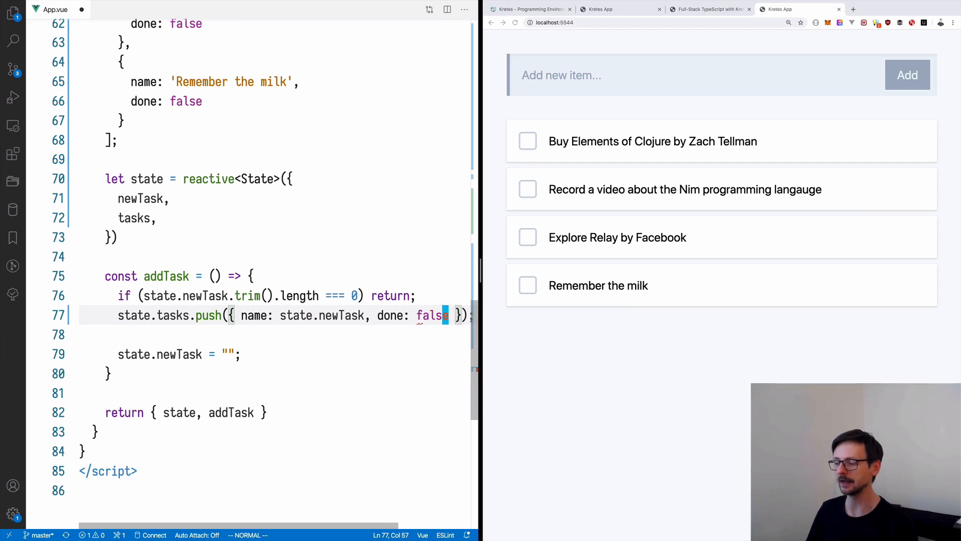
pyautogui.scroll(3)
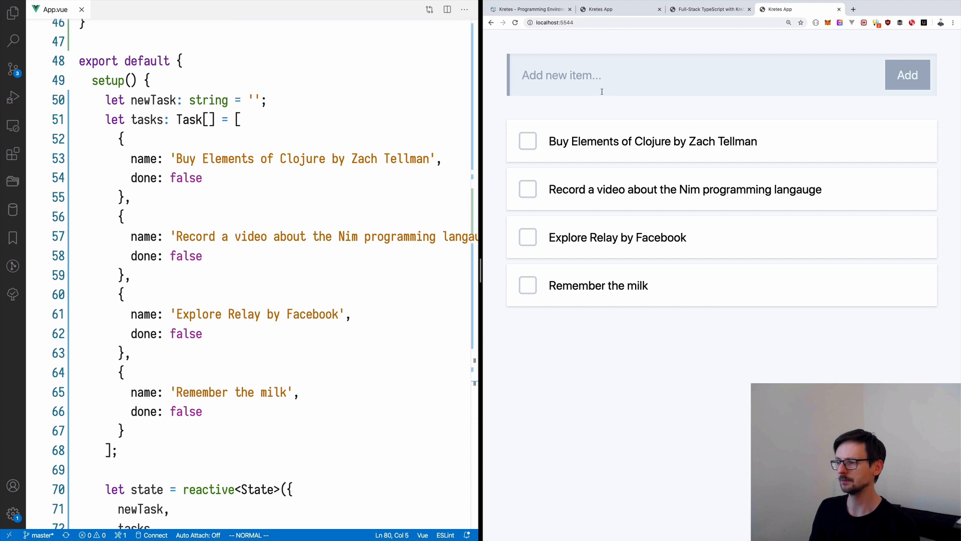
pyautogui.click(907, 75)
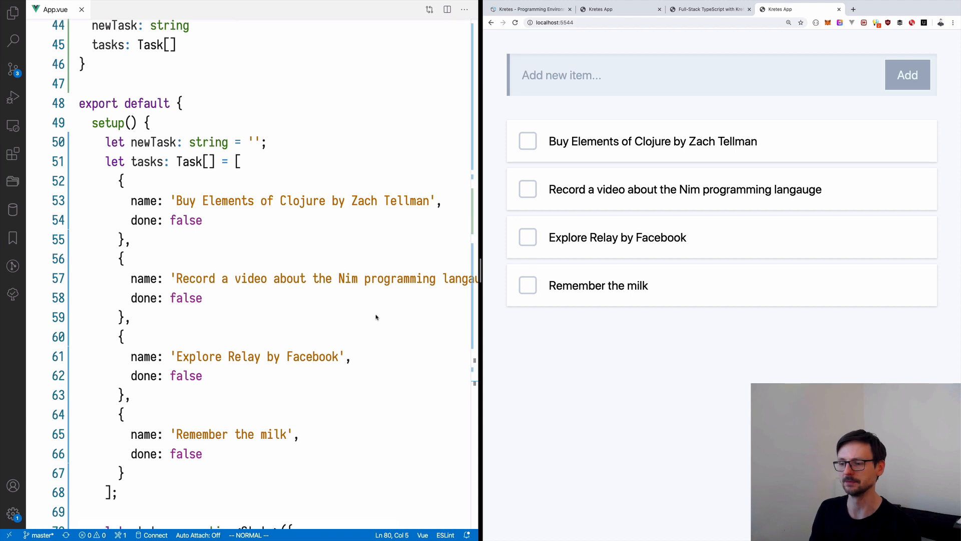
pyautogui.scroll(-3)
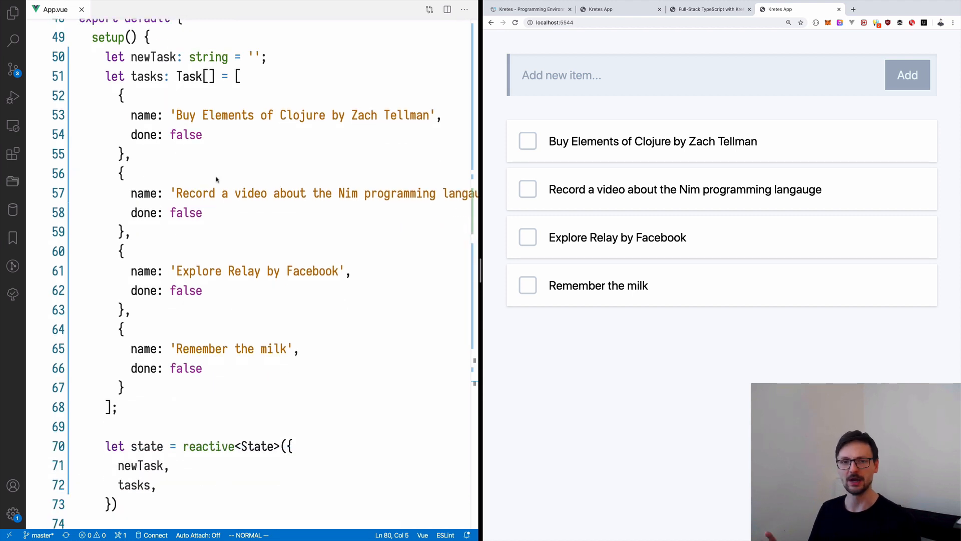
pyautogui.scroll(3)
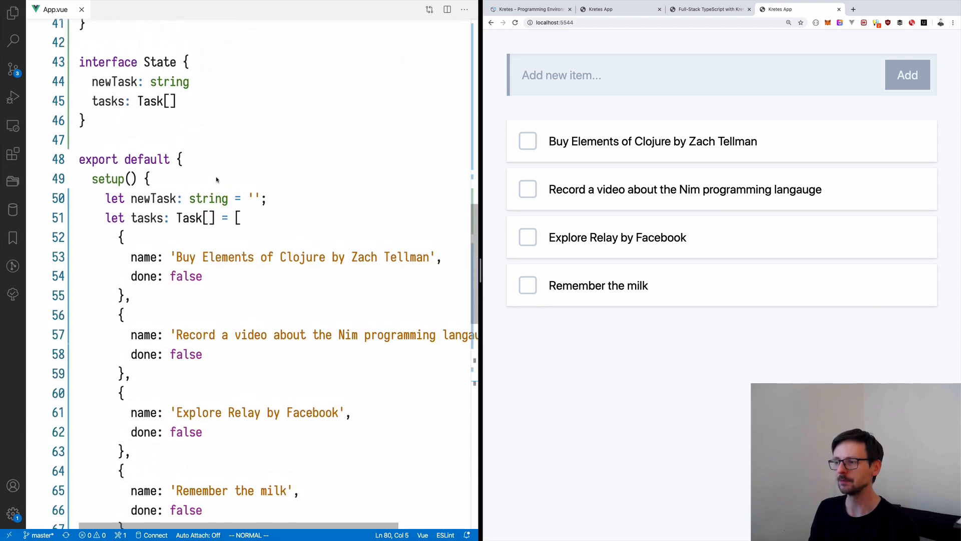
# Bind each task checkbox with v-model="task.done" and save
pyautogui.scroll(3)
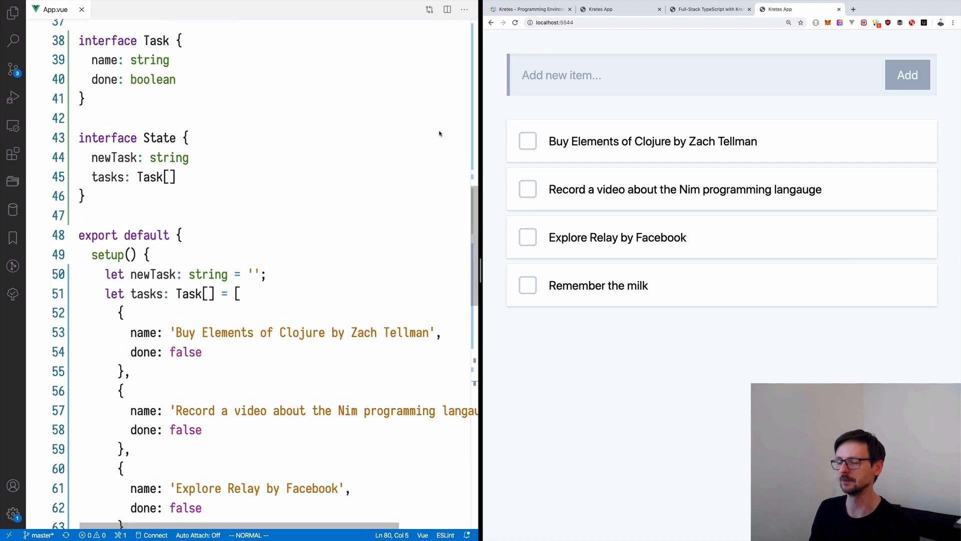
pyautogui.scroll(3)
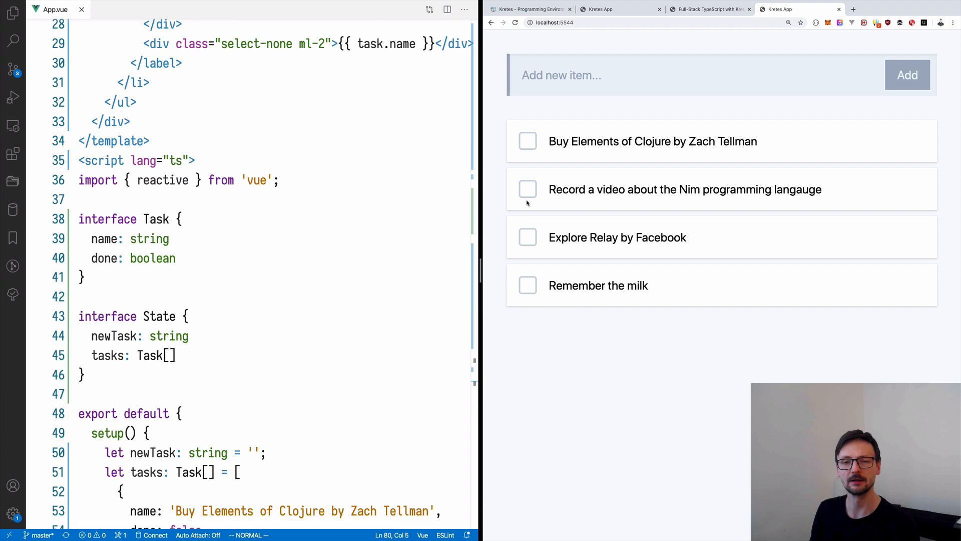
pyautogui.scroll(3)
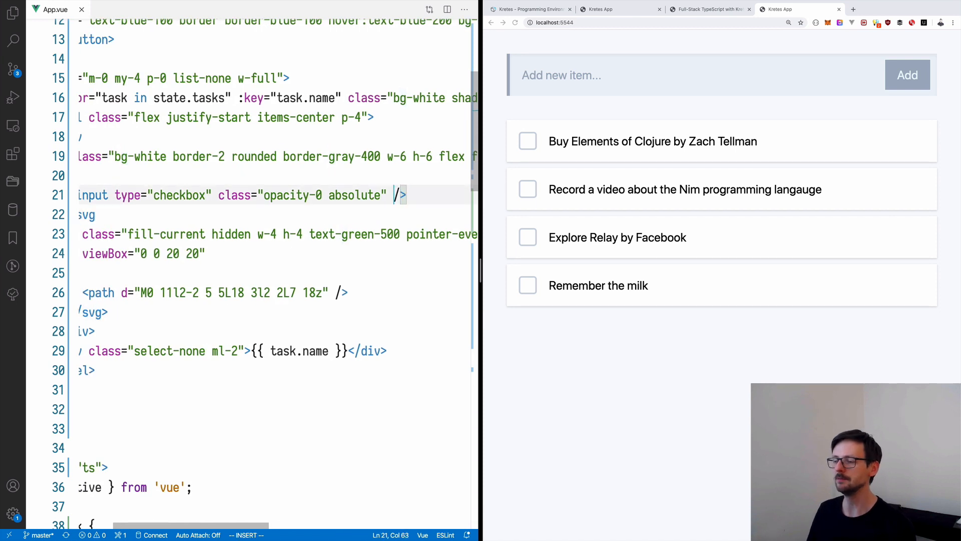
pyautogui.write('v-model="')
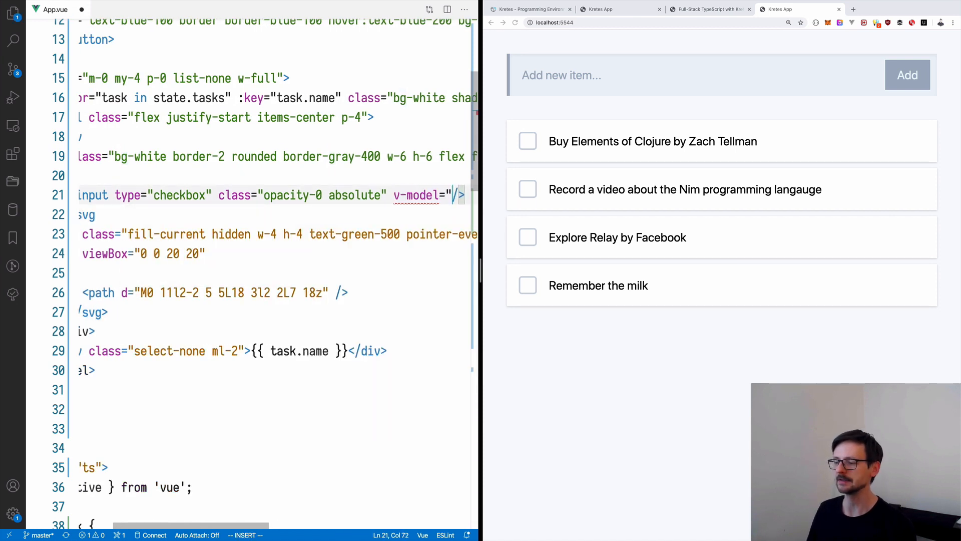
pyautogui.press('Escape')
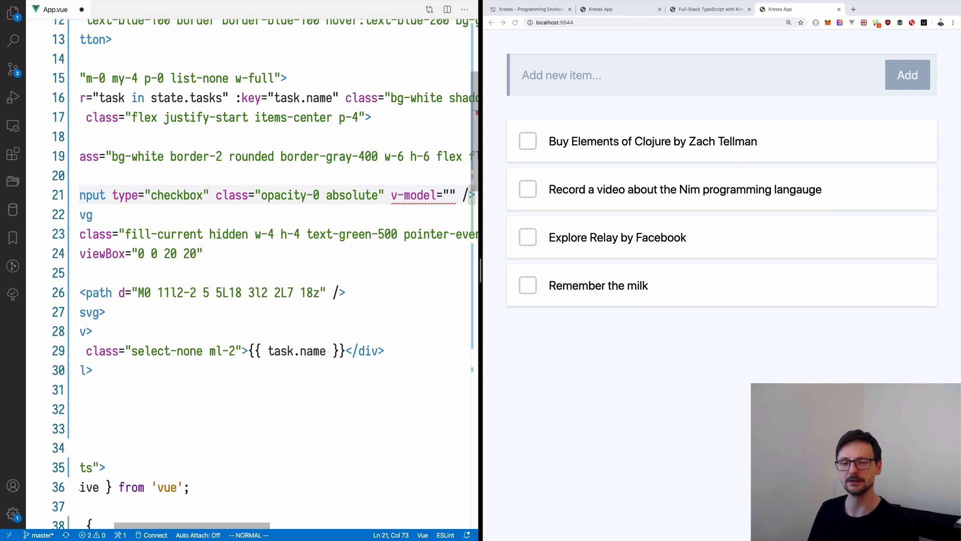
pyautogui.write('task.')
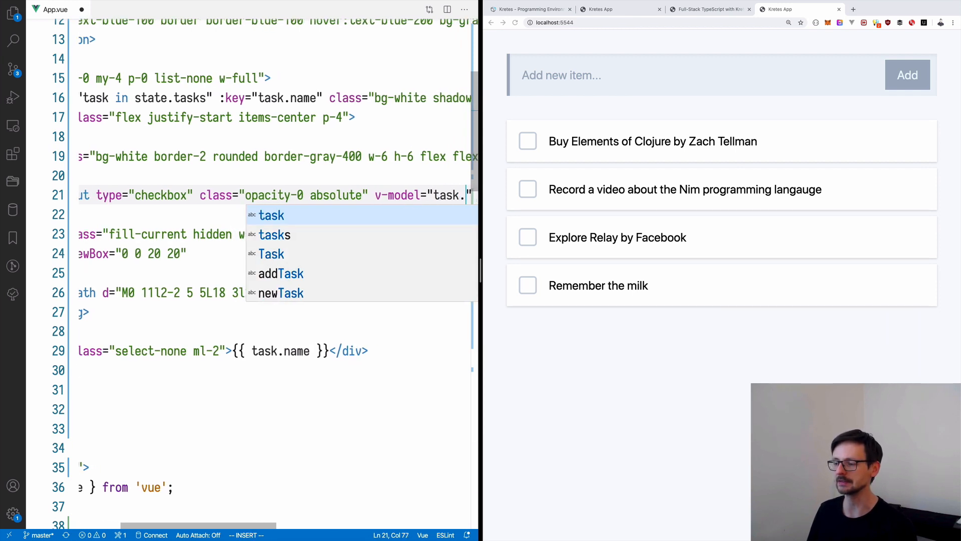
pyautogui.press('Escape')
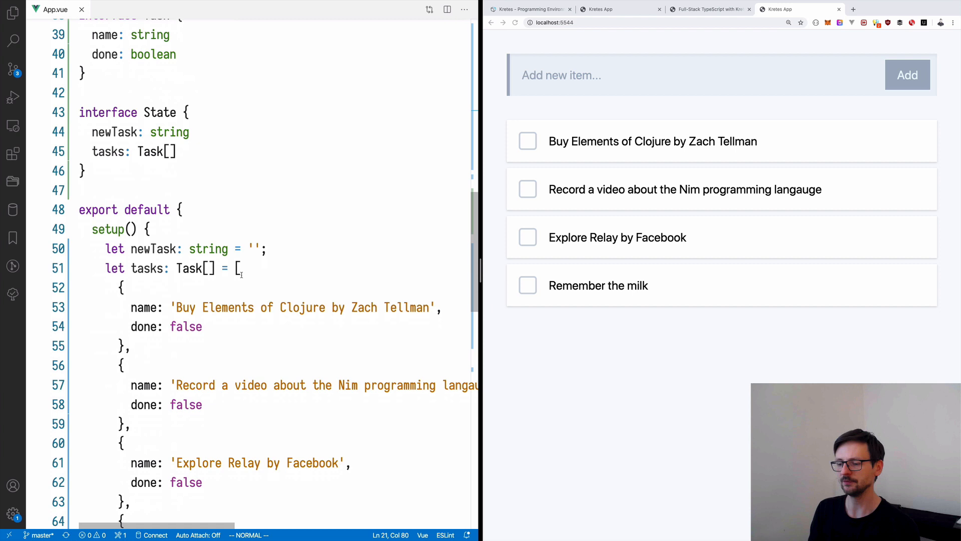
pyautogui.scroll(-3)
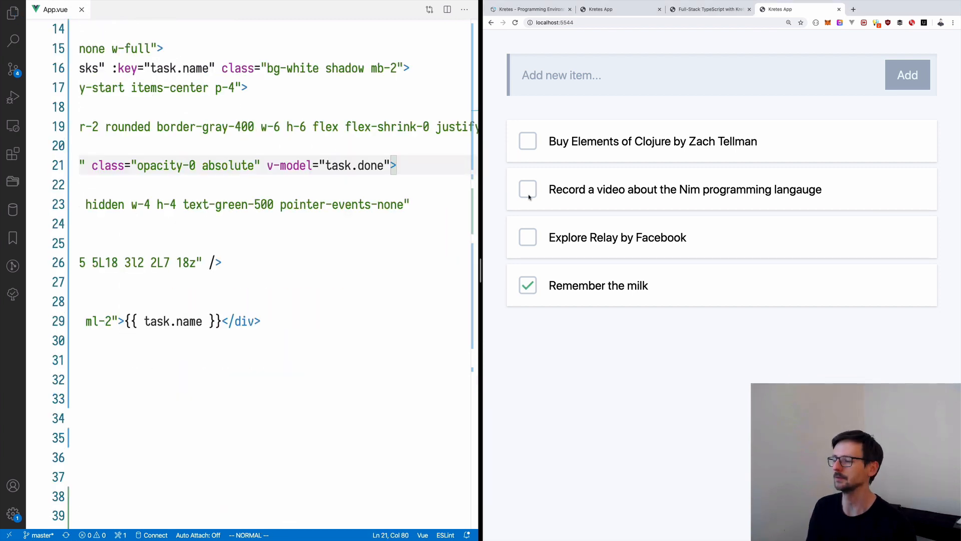
pyautogui.moveTo(620, 288)
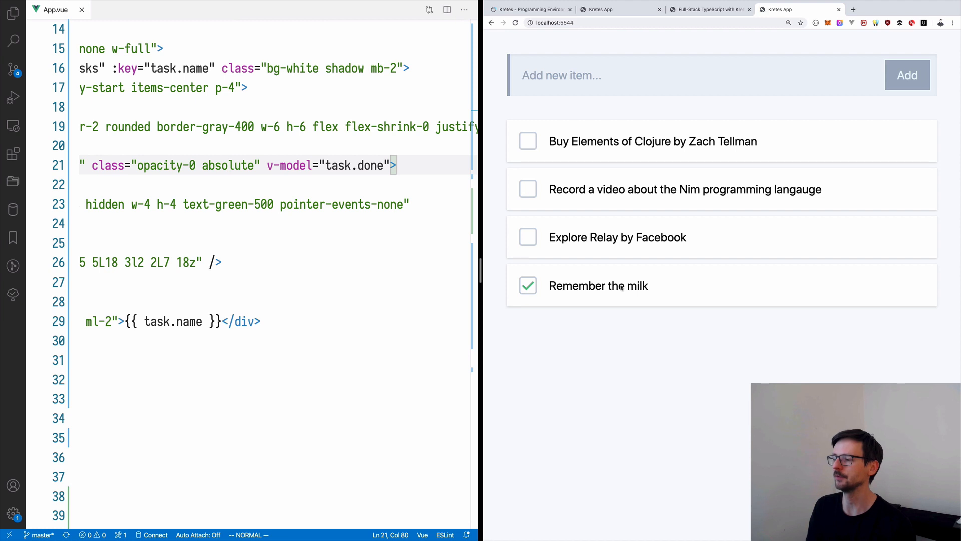
# Check the browser preview where 'Remember the milk' shows checked
pyautogui.click(527, 189)
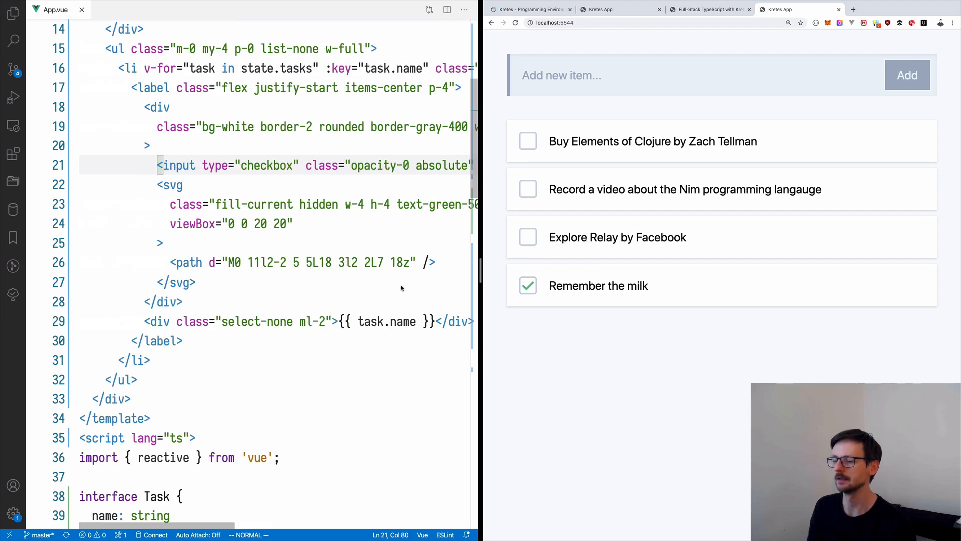
pyautogui.scroll(-3)
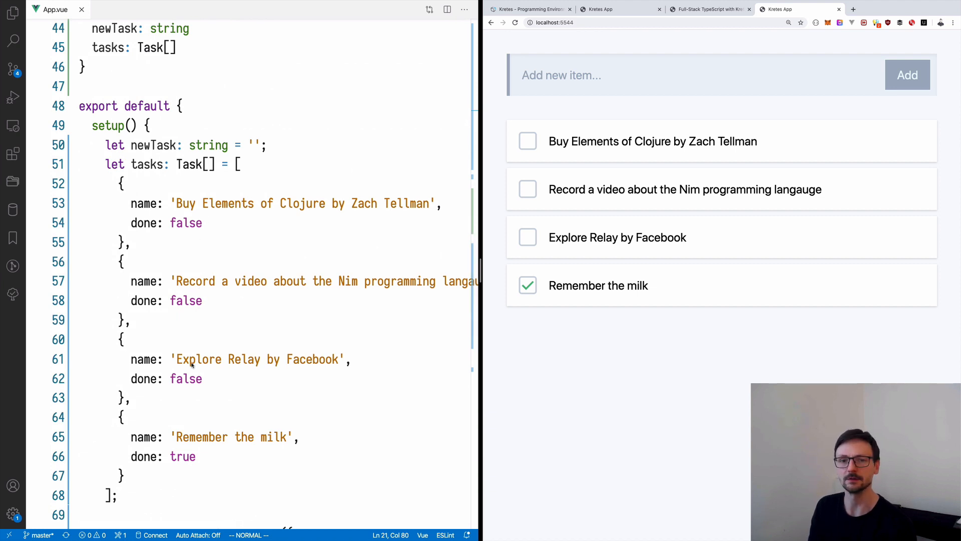
pyautogui.scroll(3)
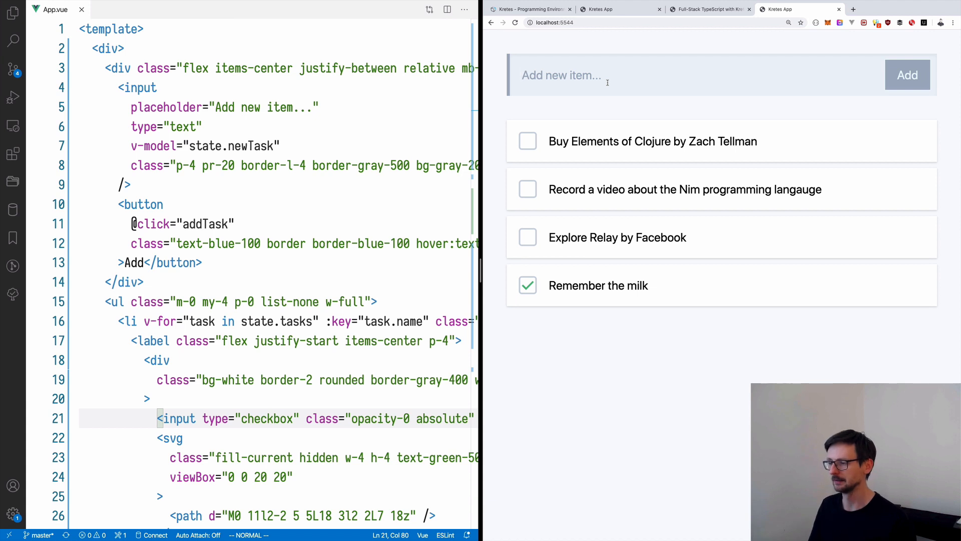
pyautogui.write('Write somet')
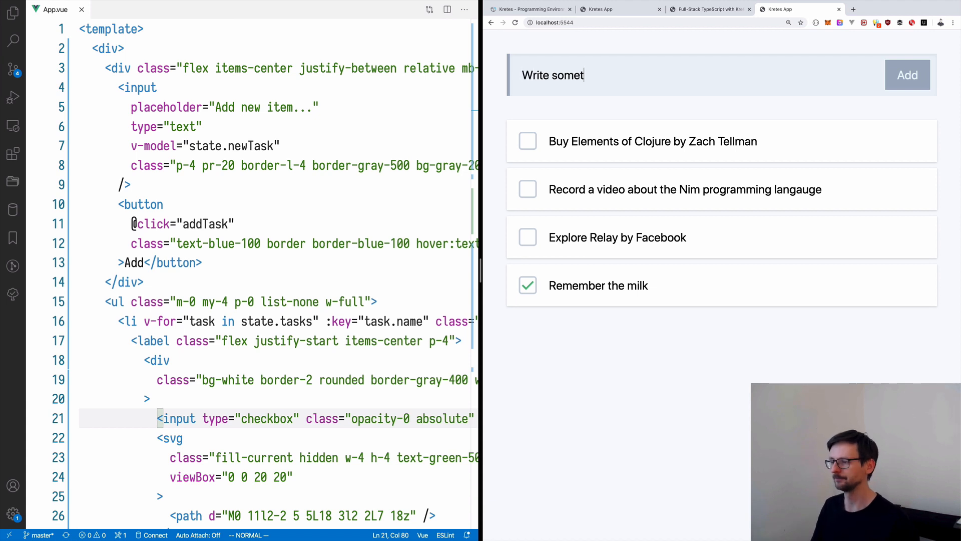
pyautogui.write('hing')
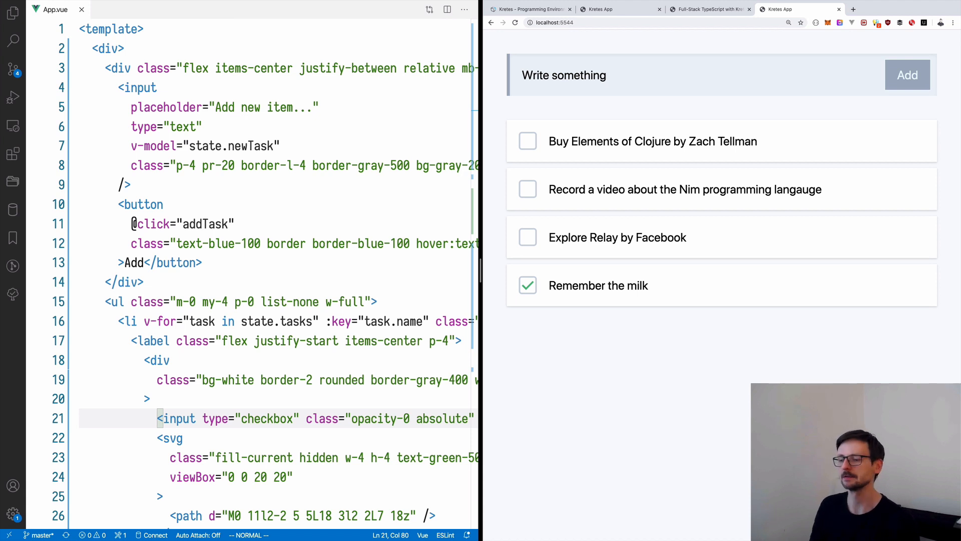
pyautogui.scroll(3)
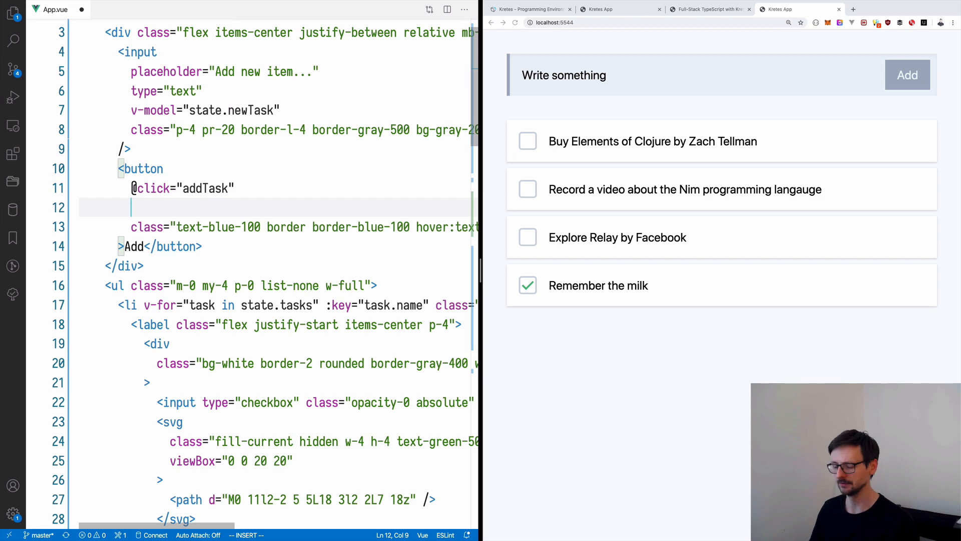
pyautogui.write('@keyup=')
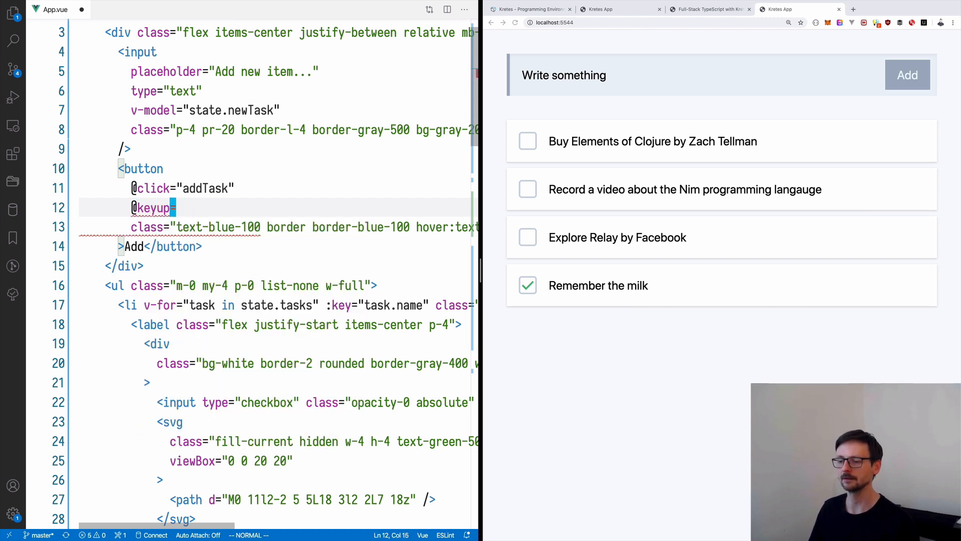
pyautogui.write('.enter')
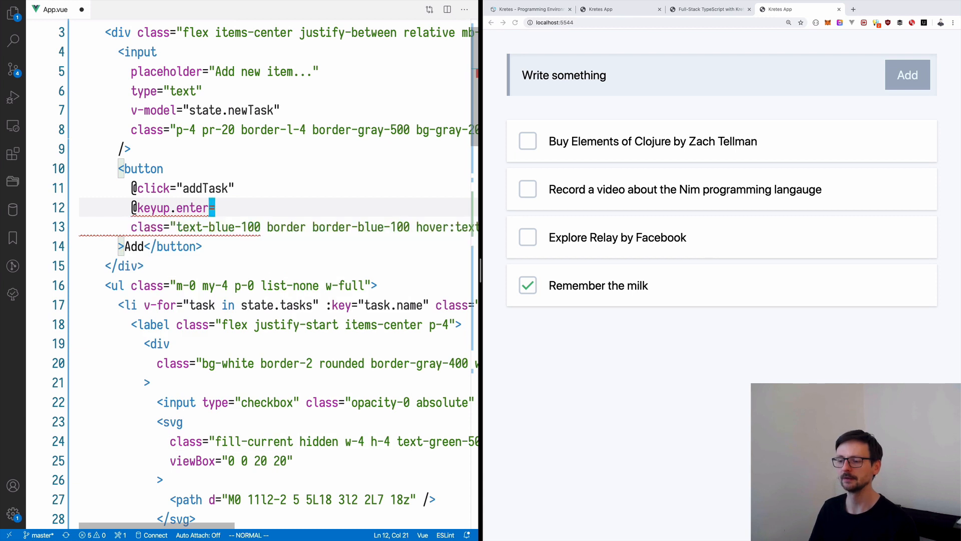
pyautogui.write('="addTask"')
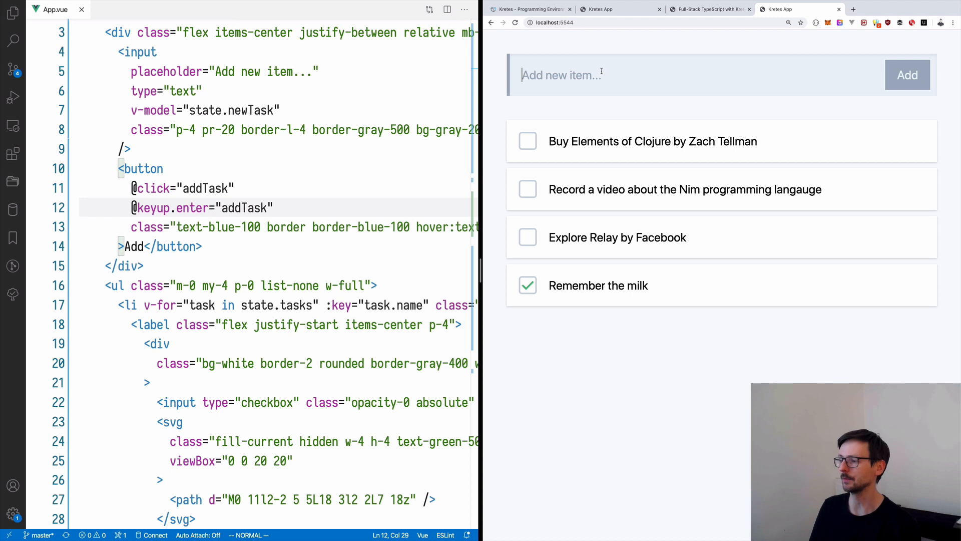
pyautogui.write('Write something')
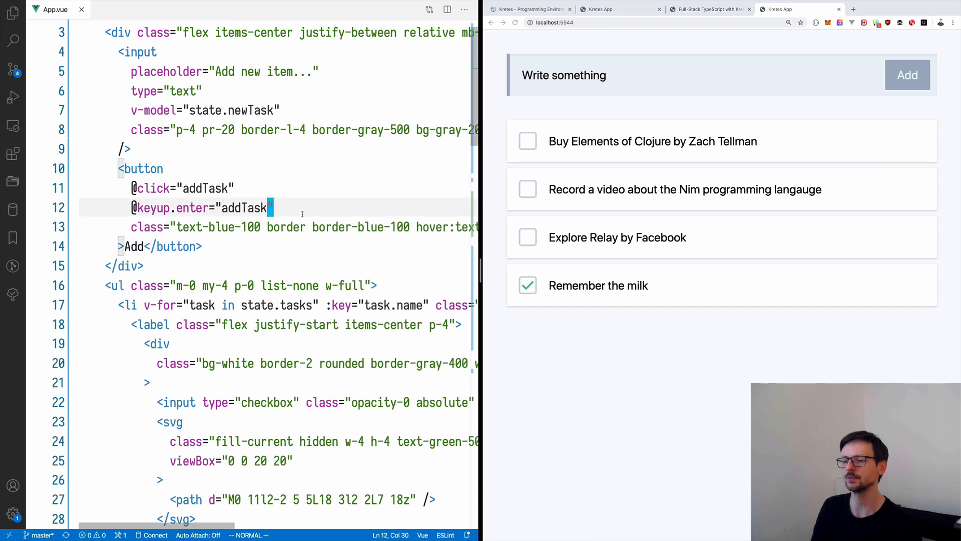
pyautogui.press('dd')
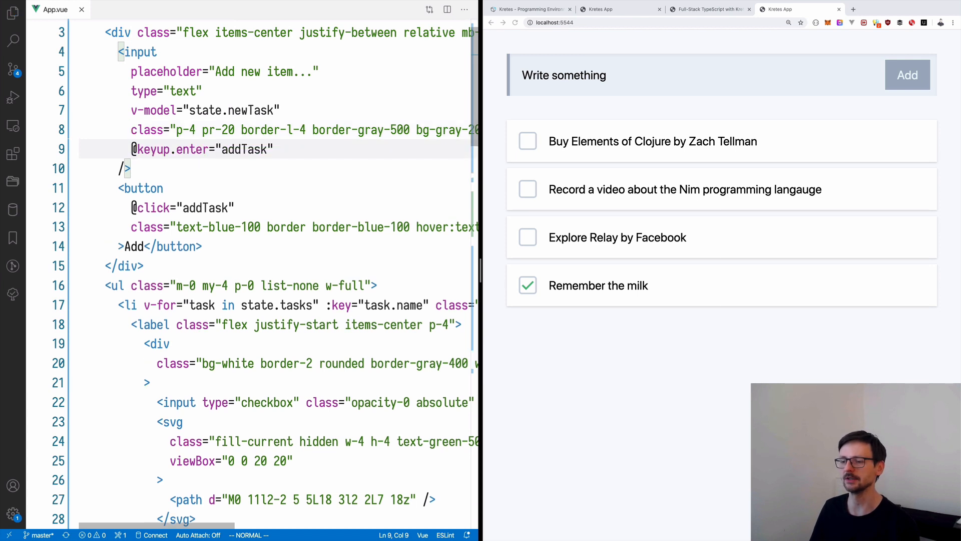
# Test in the running app by entering 'Write something else' with Enter
pyautogui.click(607, 74)
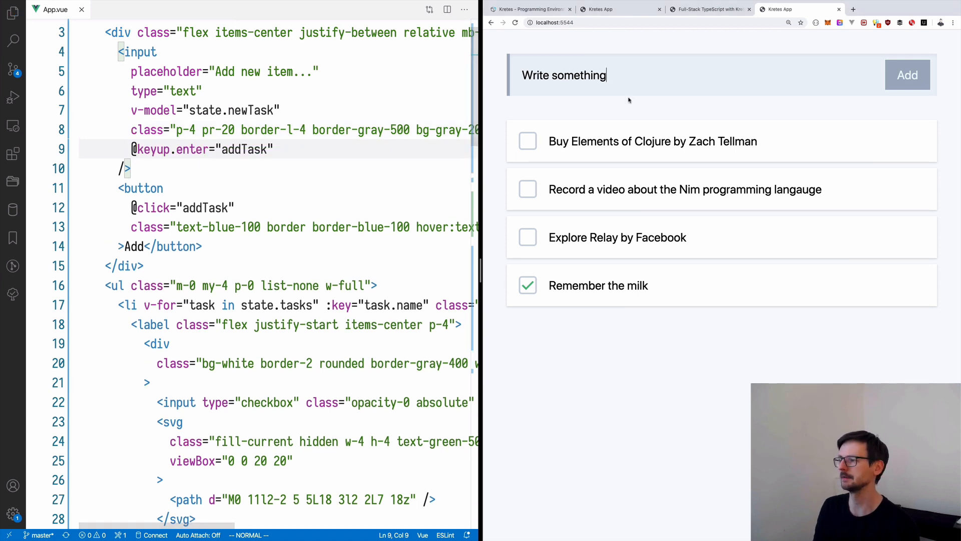
pyautogui.press('Backspace')
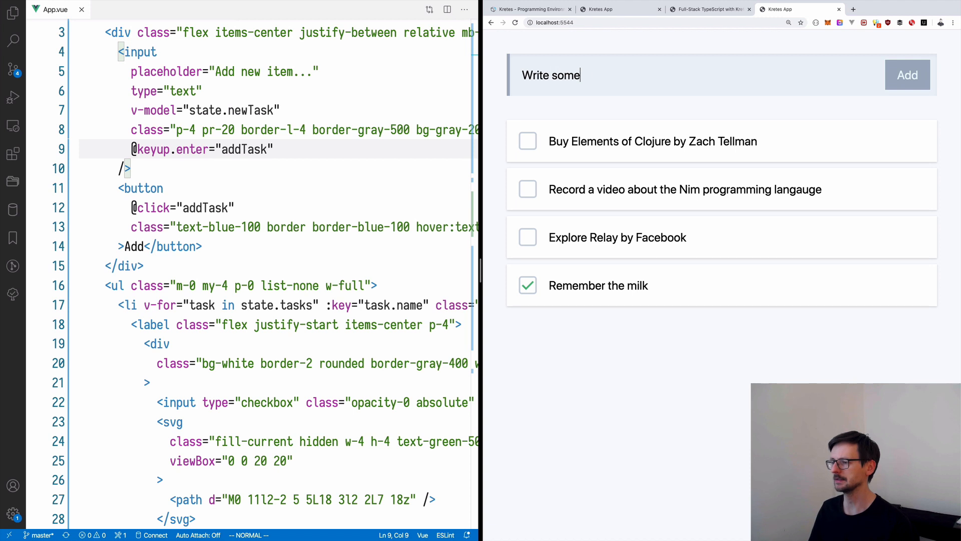
pyautogui.press('Return')
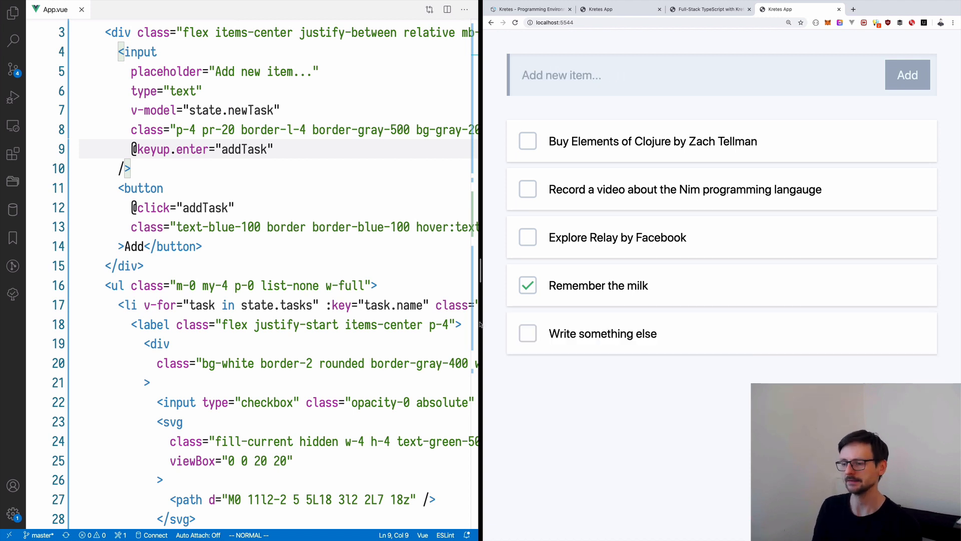
# Scroll the editor down to the task-list label, checkbox and task name markup
pyautogui.scroll(-3)
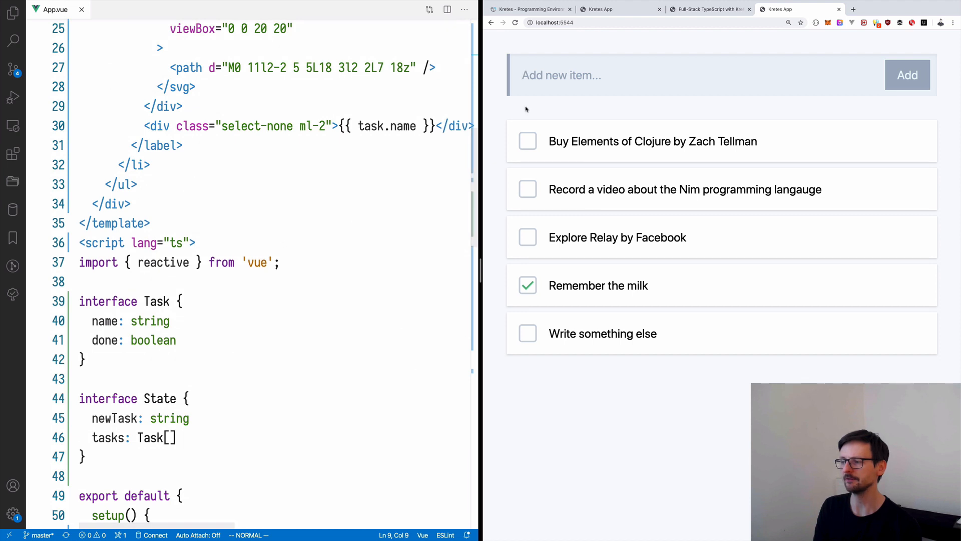
pyautogui.moveTo(584, 109)
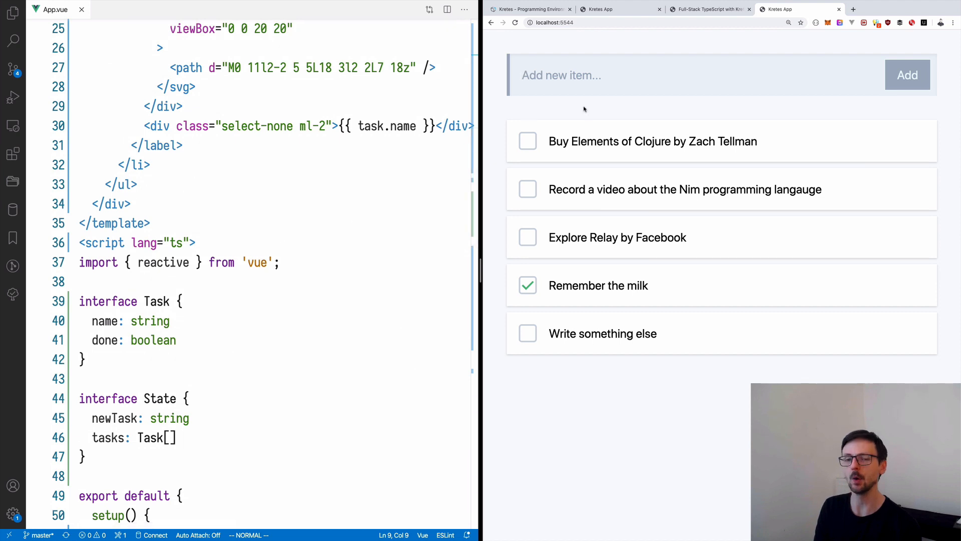
pyautogui.moveTo(585, 200)
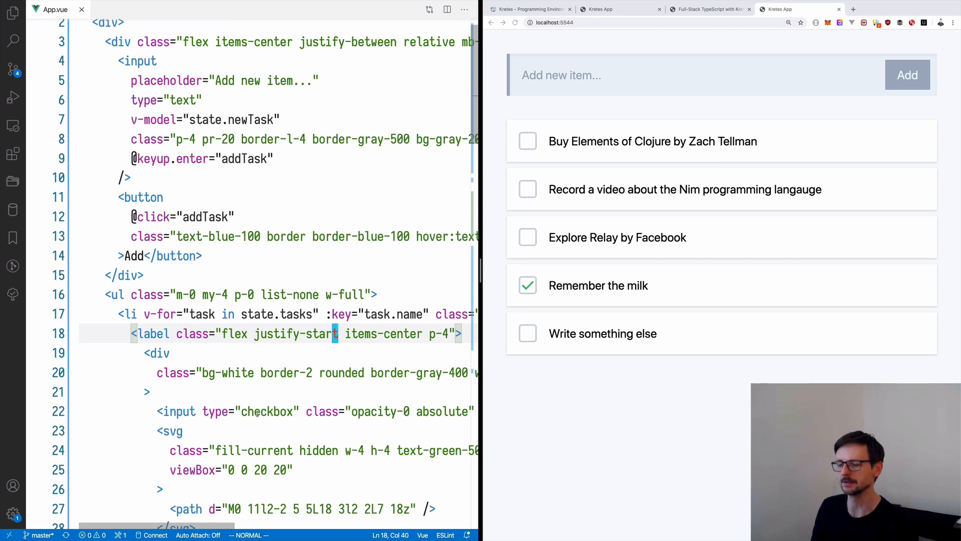
pyautogui.scroll(-3)
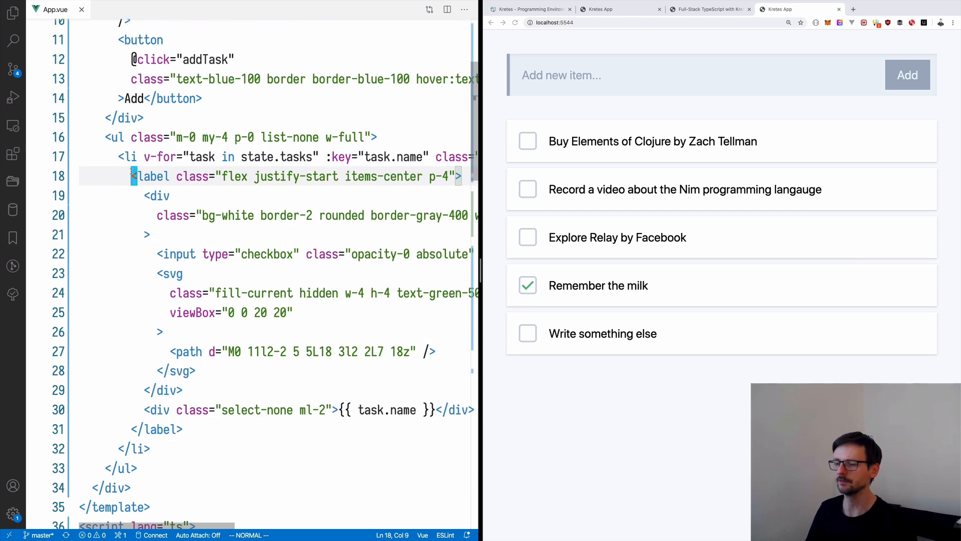
pyautogui.press('y')
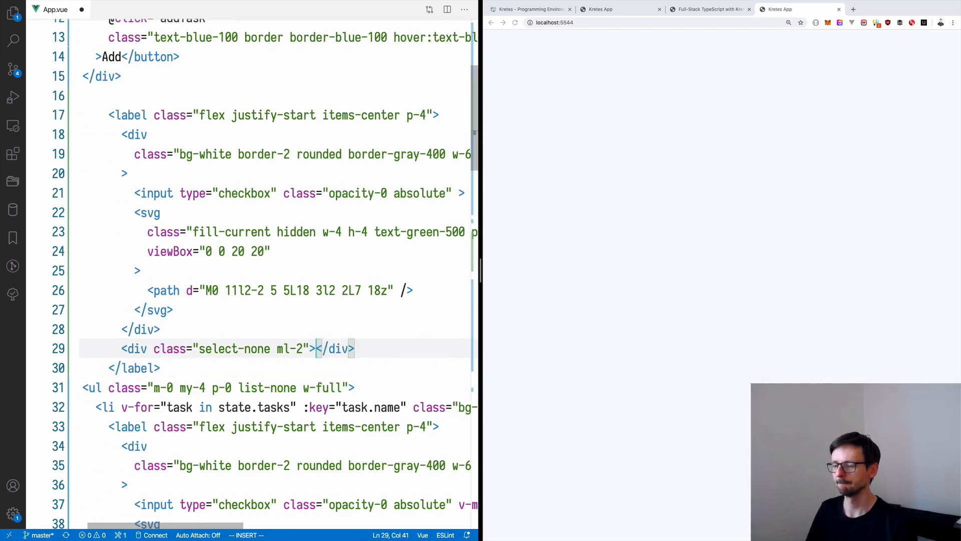
pyautogui.write('Check ALI')
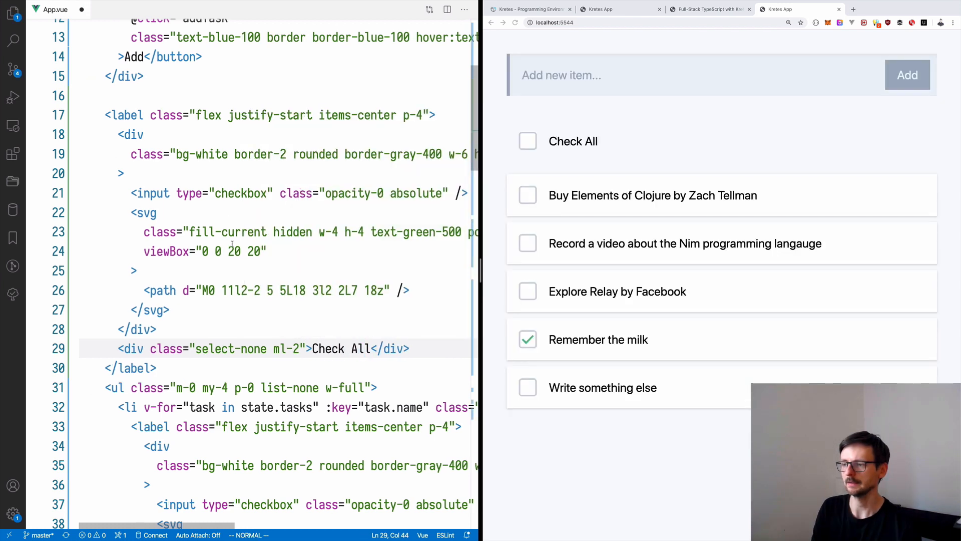
pyautogui.doubleClick(361, 348)
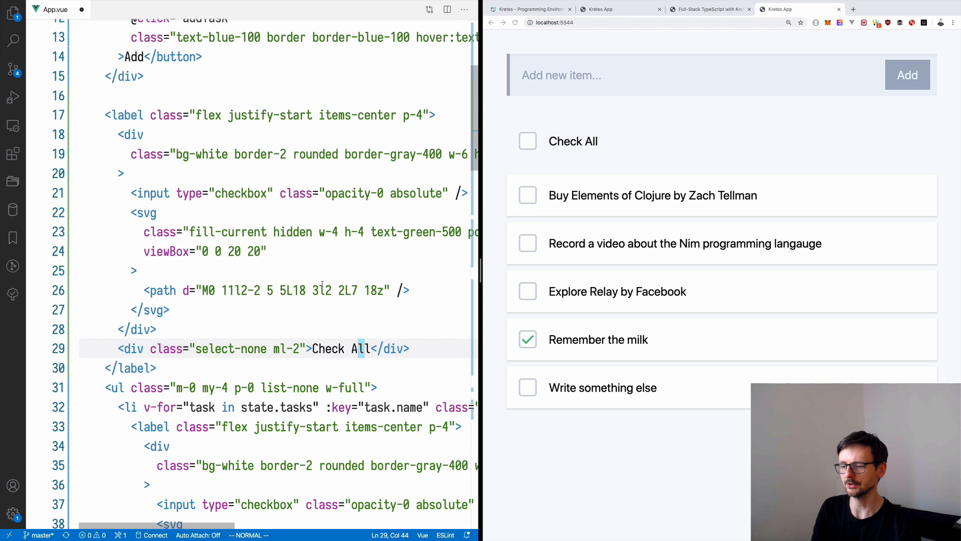
pyautogui.click(129, 368)
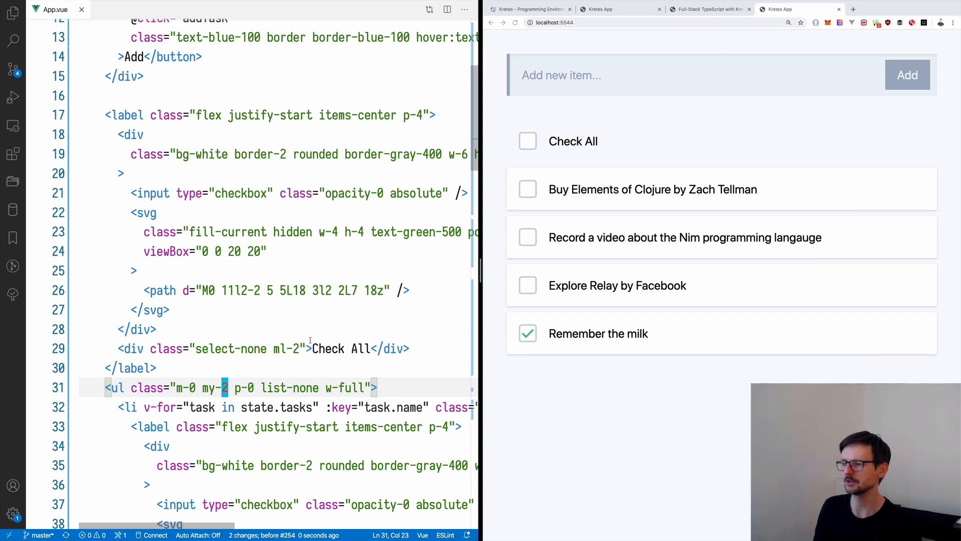
pyautogui.click(305, 348)
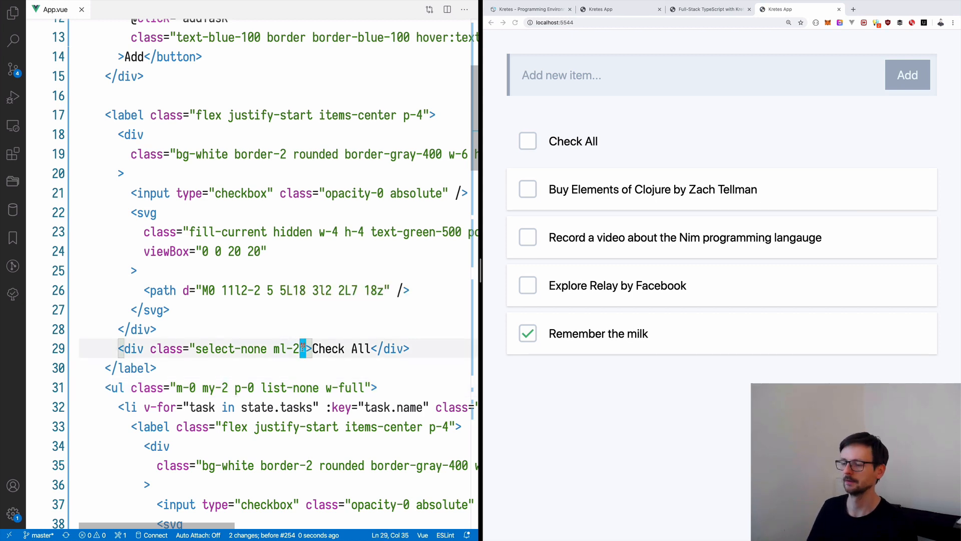
pyautogui.write('text-xs')
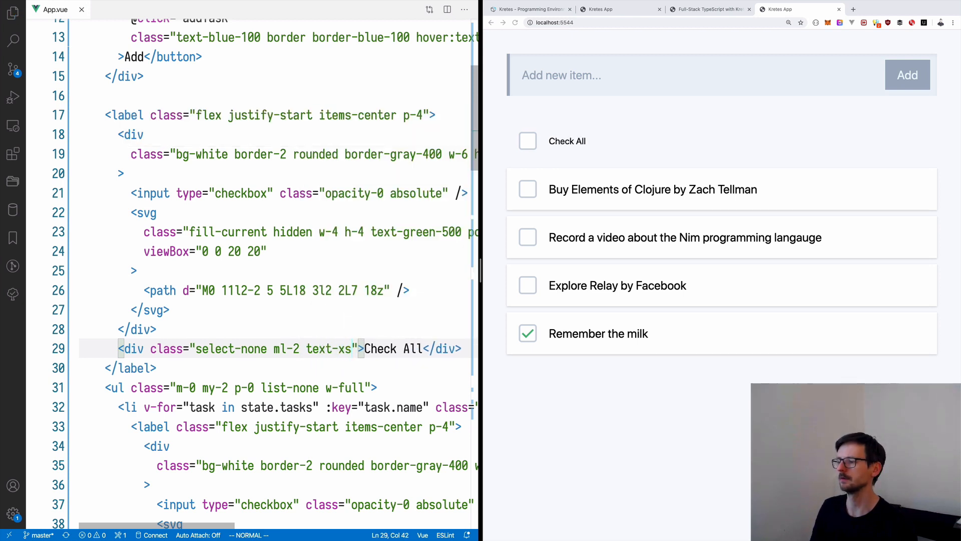
pyautogui.click(528, 141)
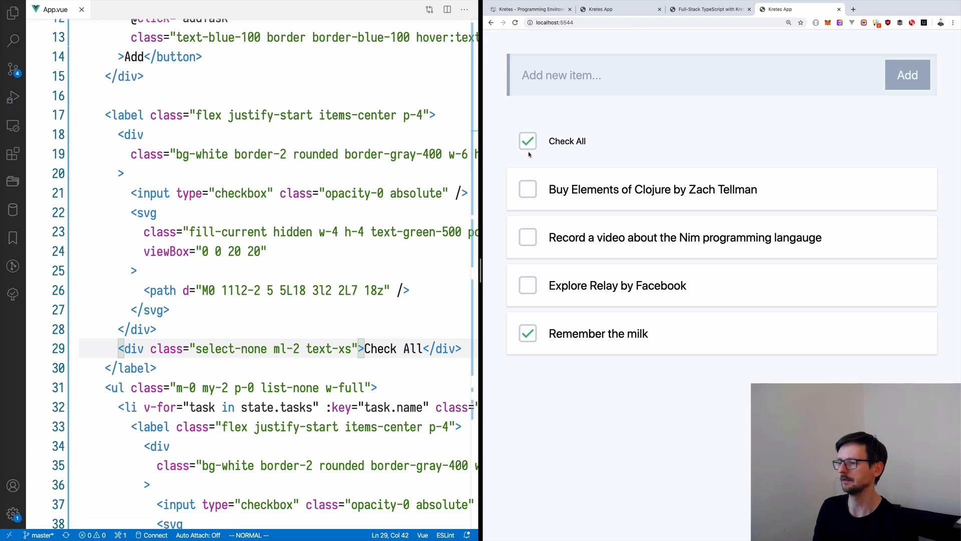
pyautogui.click(527, 140)
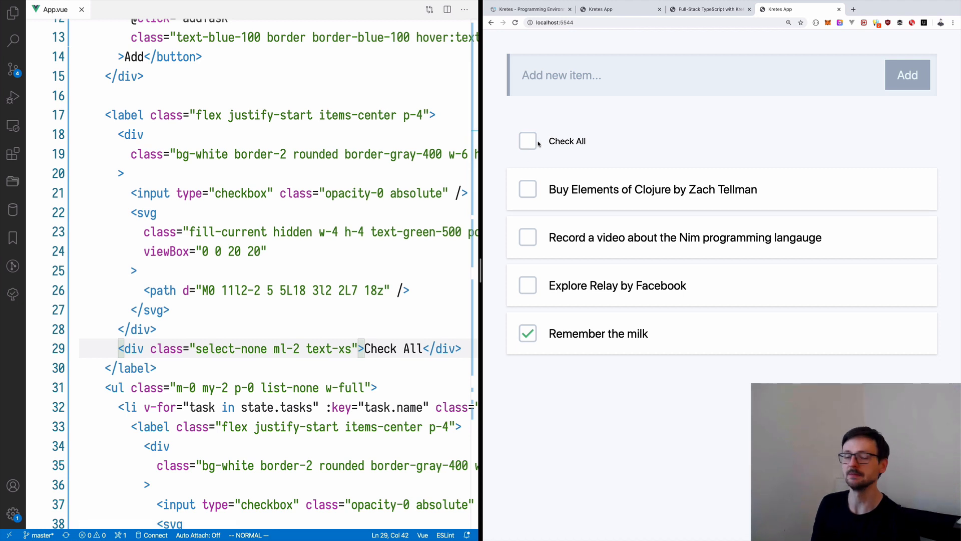
pyautogui.moveTo(531, 264)
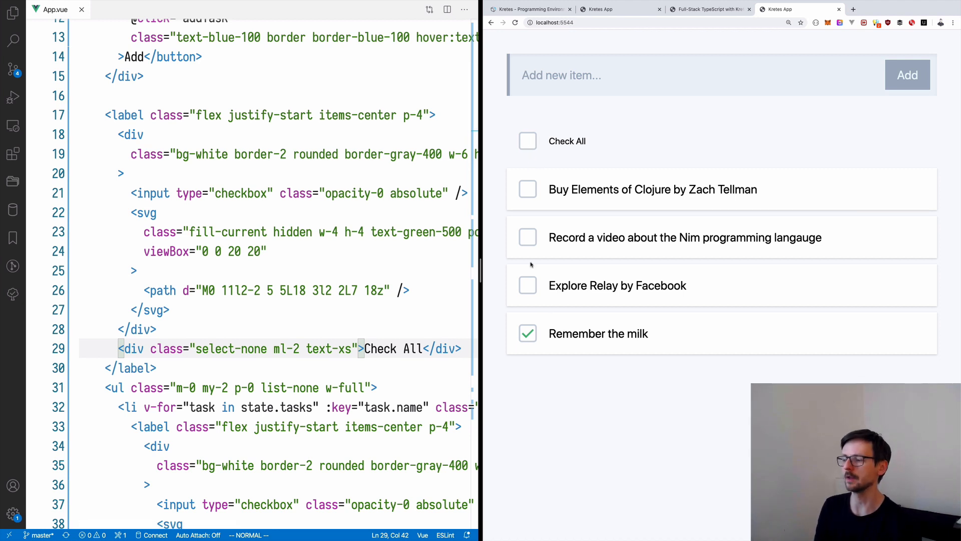
pyautogui.moveTo(525, 207)
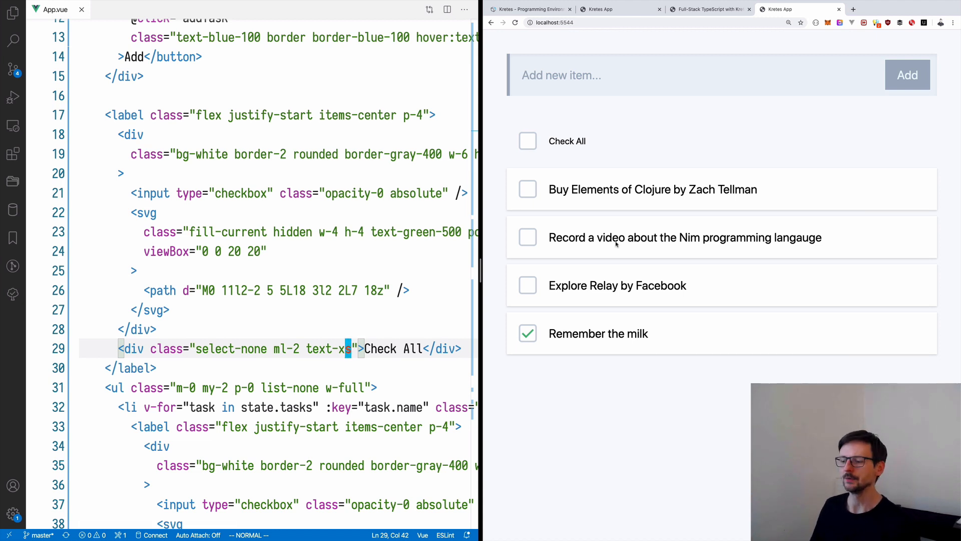
# Write const checkAllTasks = () => { state.tasks.forEach(t => t.done = true); } in the script
pyautogui.scroll(-3)
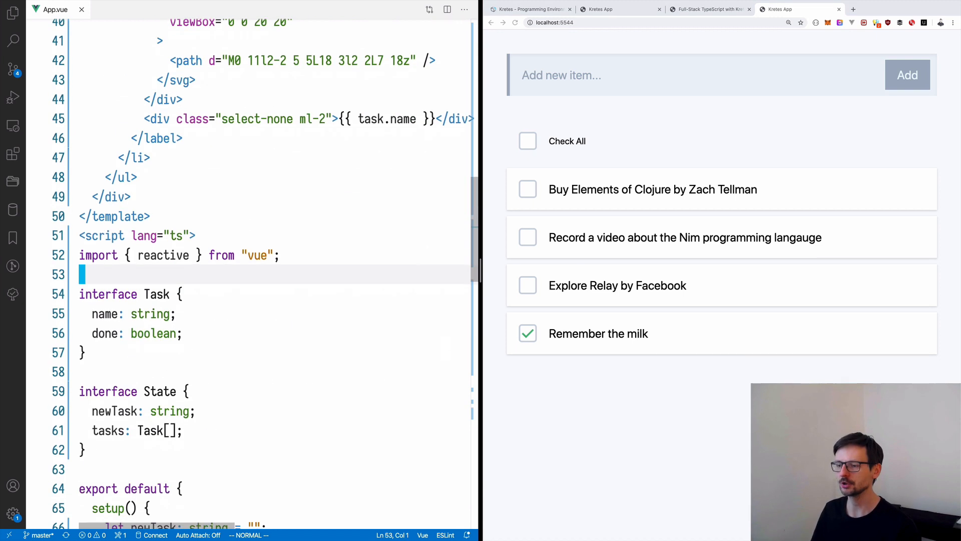
pyautogui.scroll(-3)
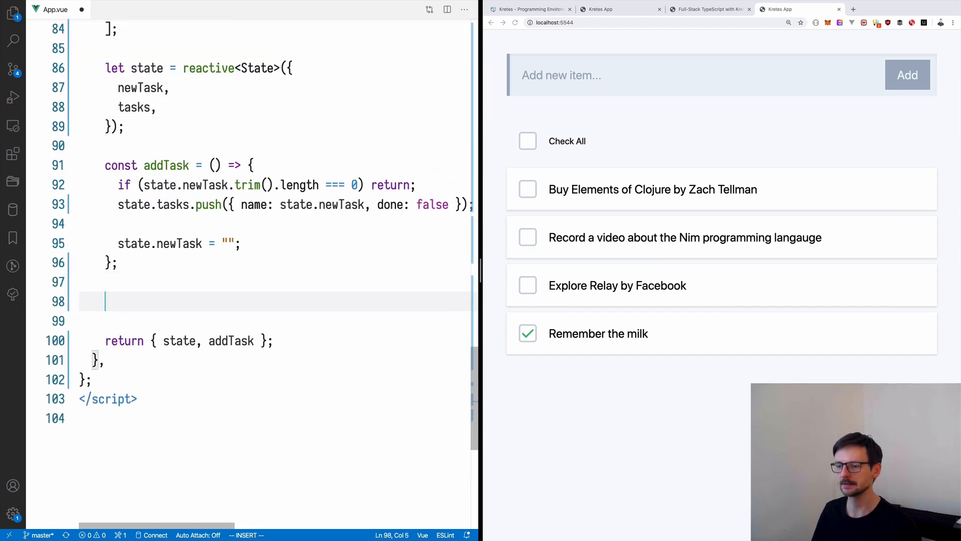
pyautogui.write('const checkA')
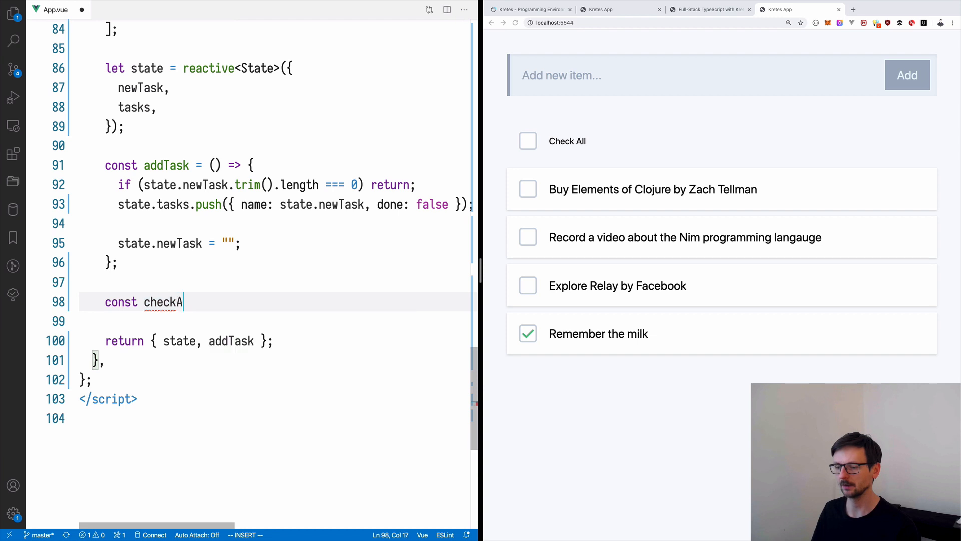
pyautogui.write('llTasks')
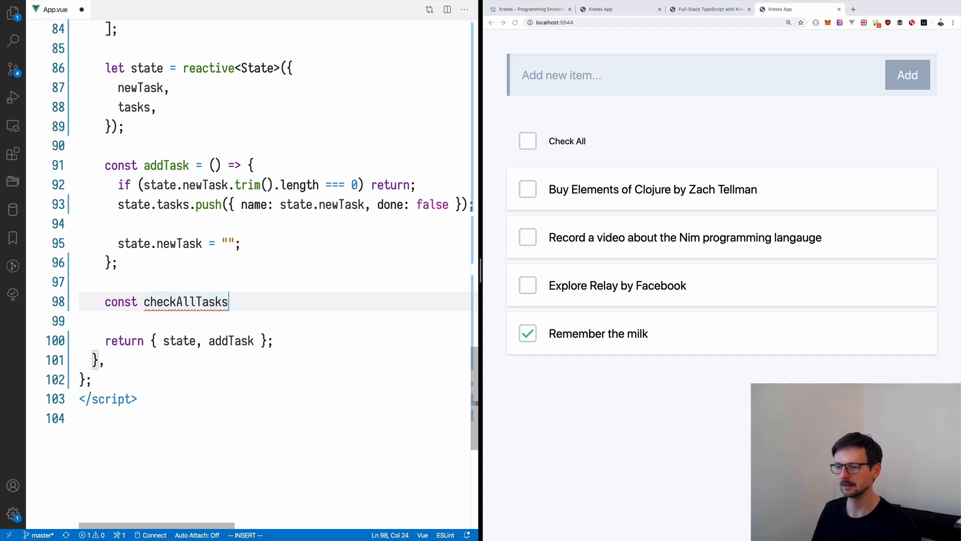
pyautogui.write('= () => {')
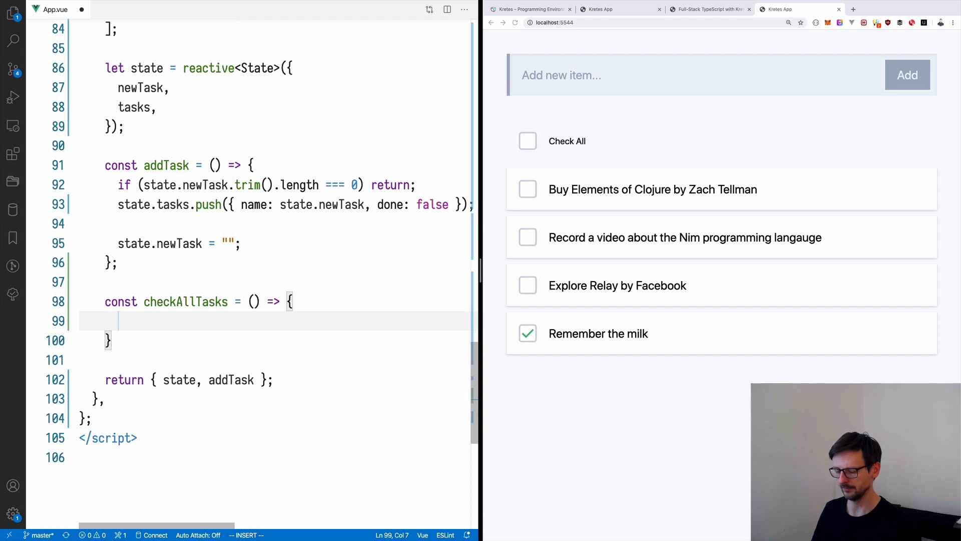
pyautogui.write('state.tasks.forEach')
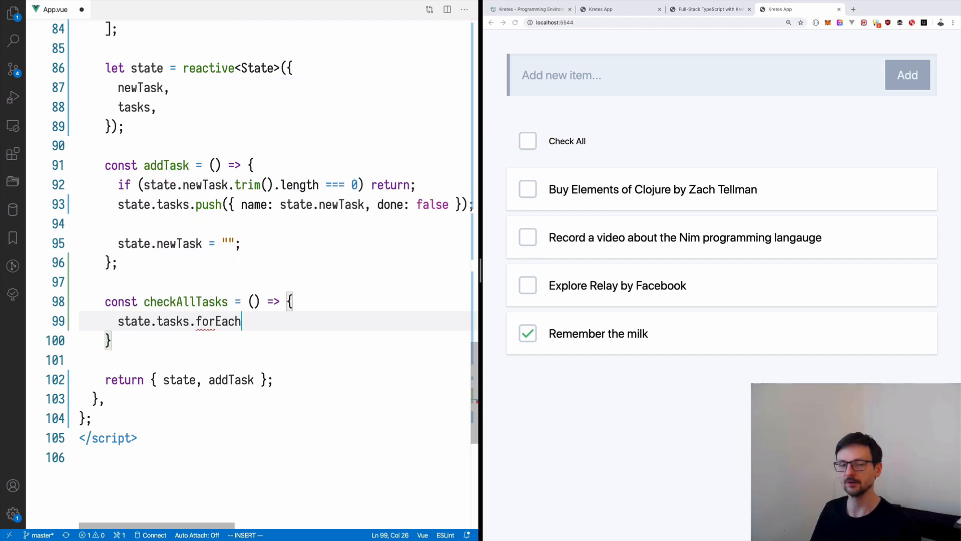
pyautogui.write('(t => t.done')
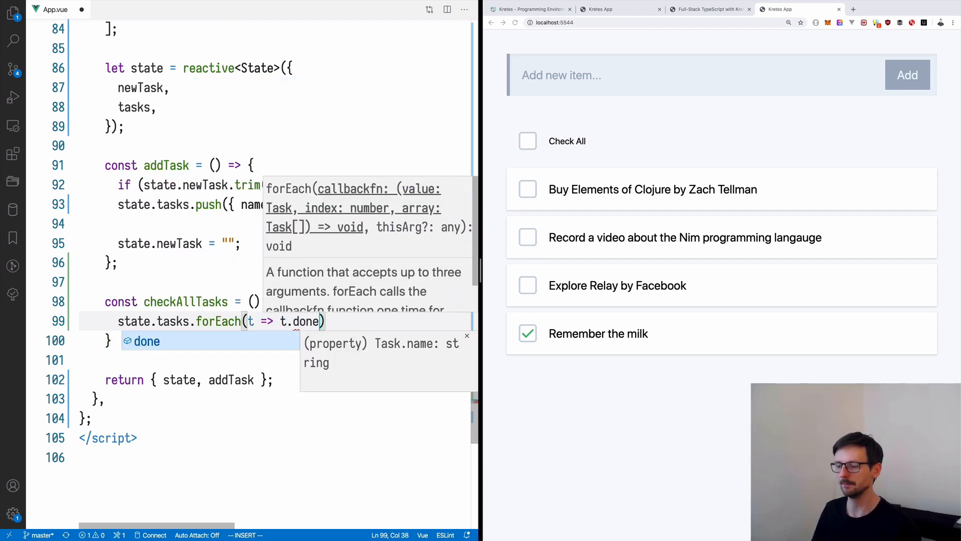
pyautogui.write('= tru')
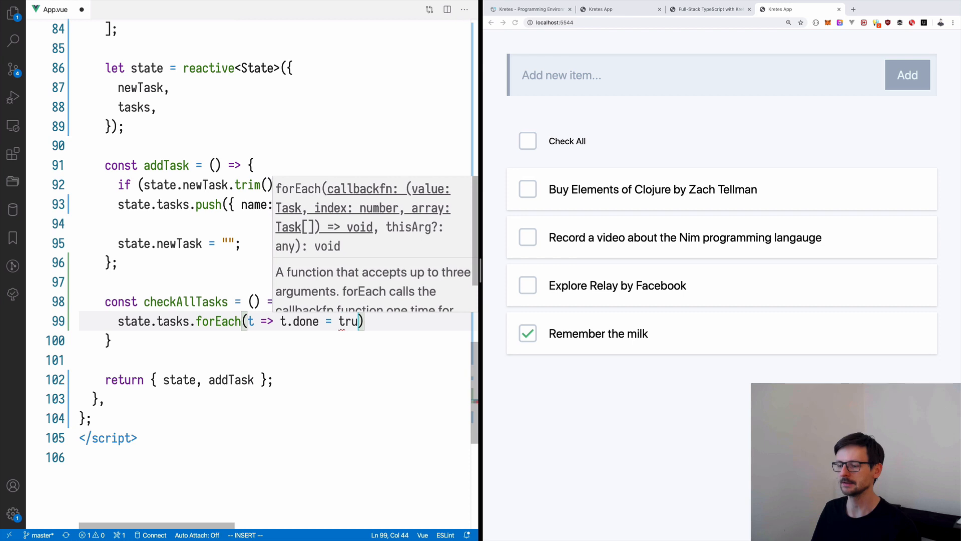
pyautogui.press('Escape')
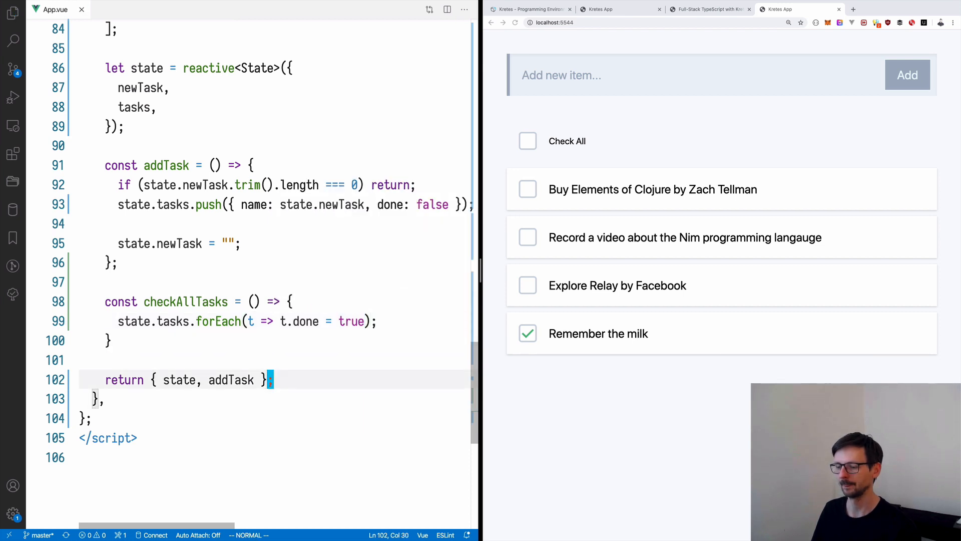
# Return checkAllTasks from setup alongside state and addTask
pyautogui.write(', checkAllTasks')
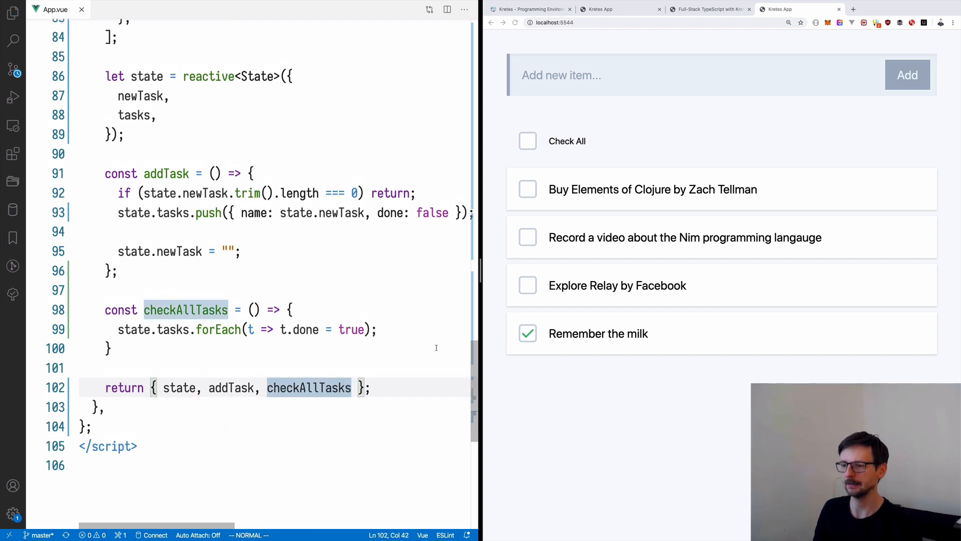
pyautogui.scroll(3)
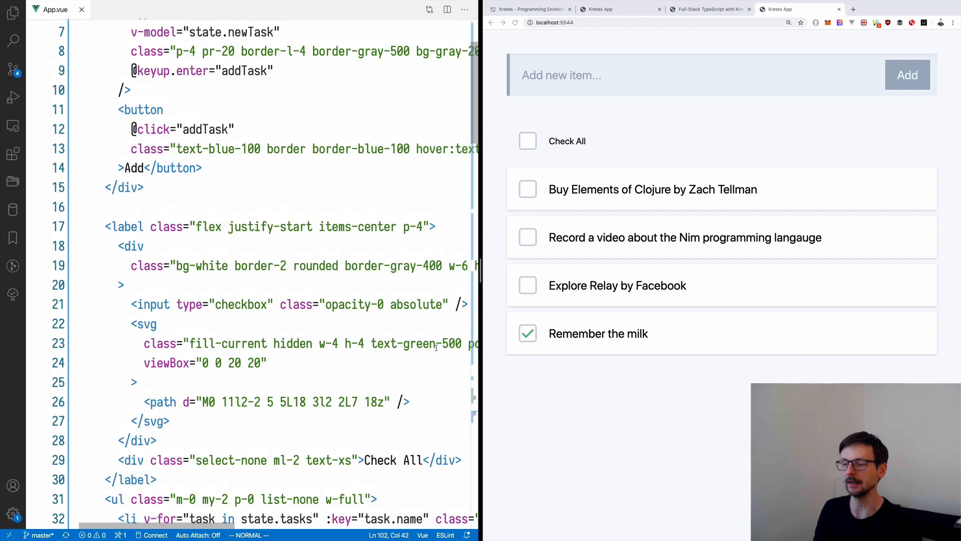
pyautogui.scroll(-3)
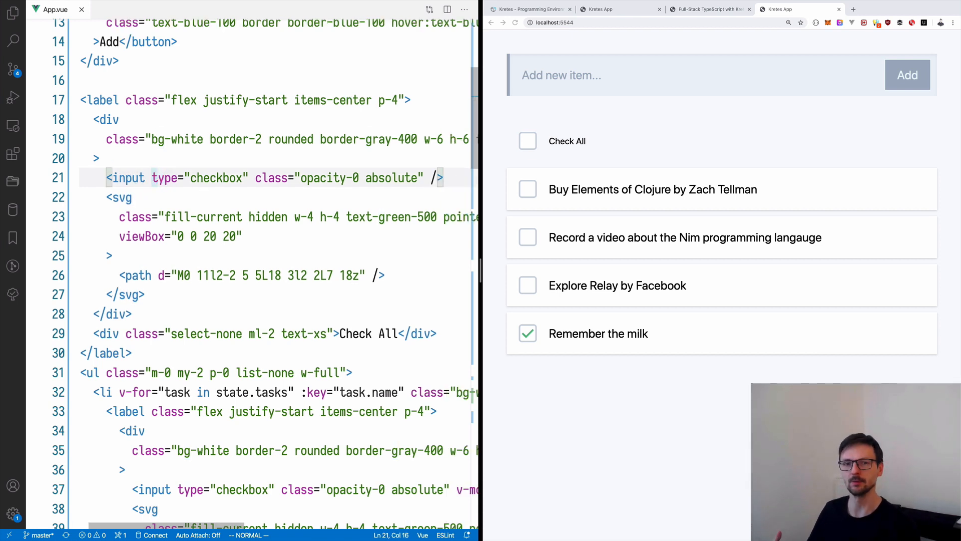
pyautogui.write('@change="')
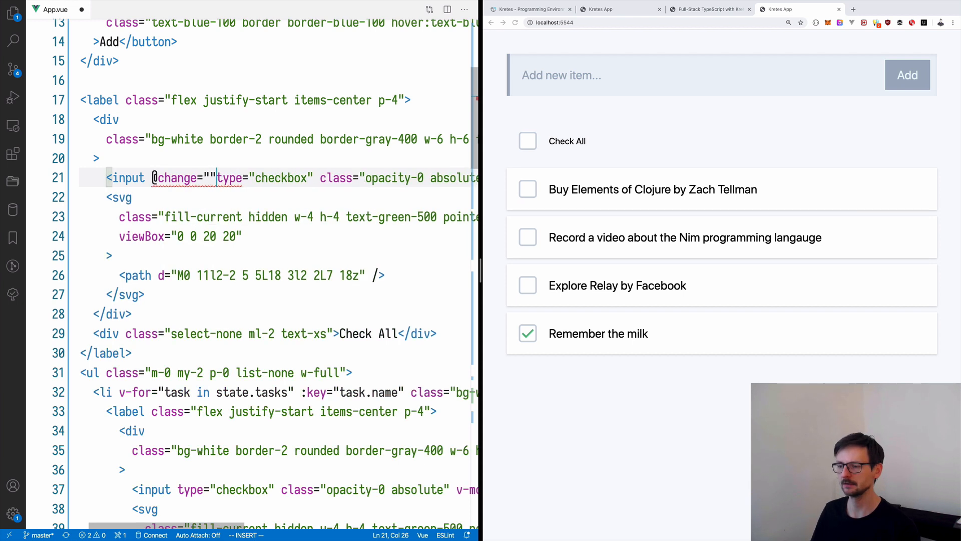
pyautogui.write('checkAllTasks')
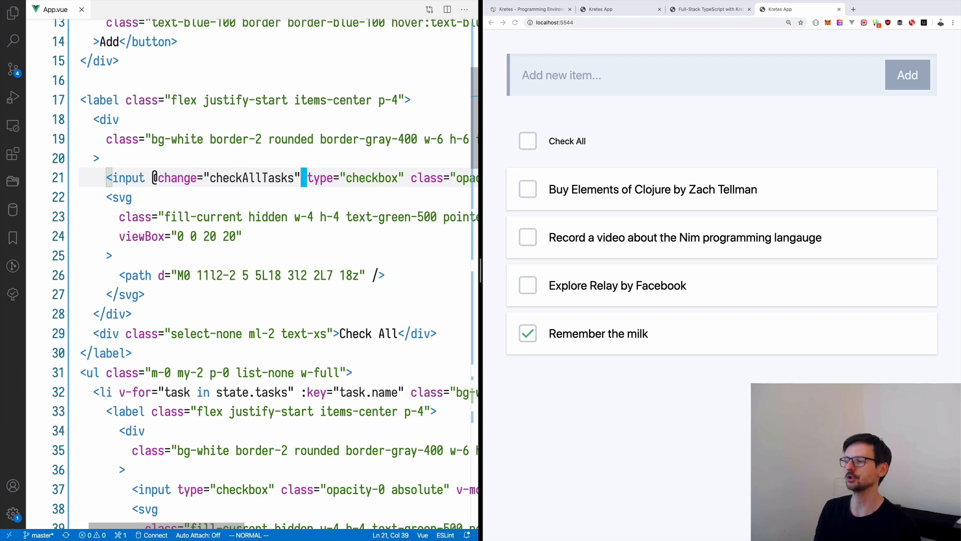
# Tick and untick Check All in the browser to see all four tasks marked done
pyautogui.click(527, 142)
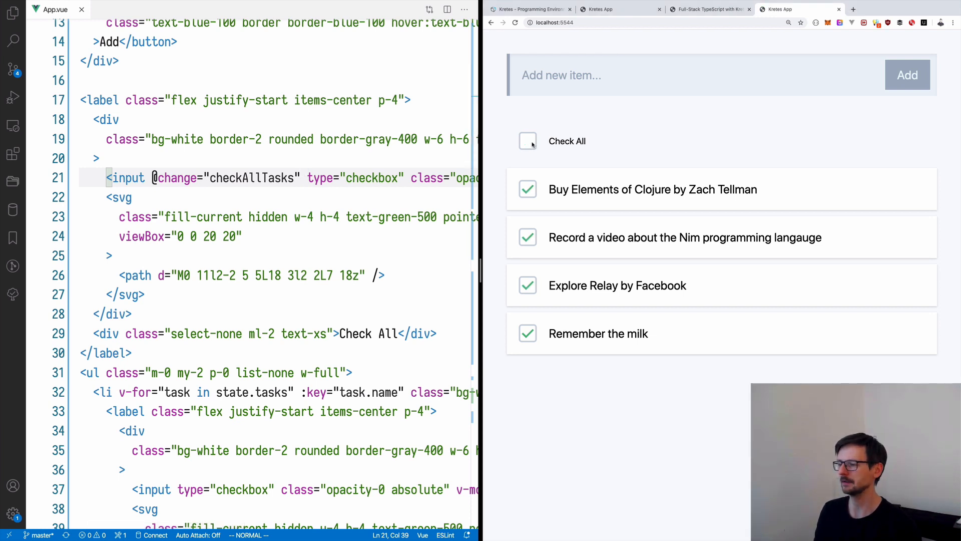
pyautogui.click(527, 140)
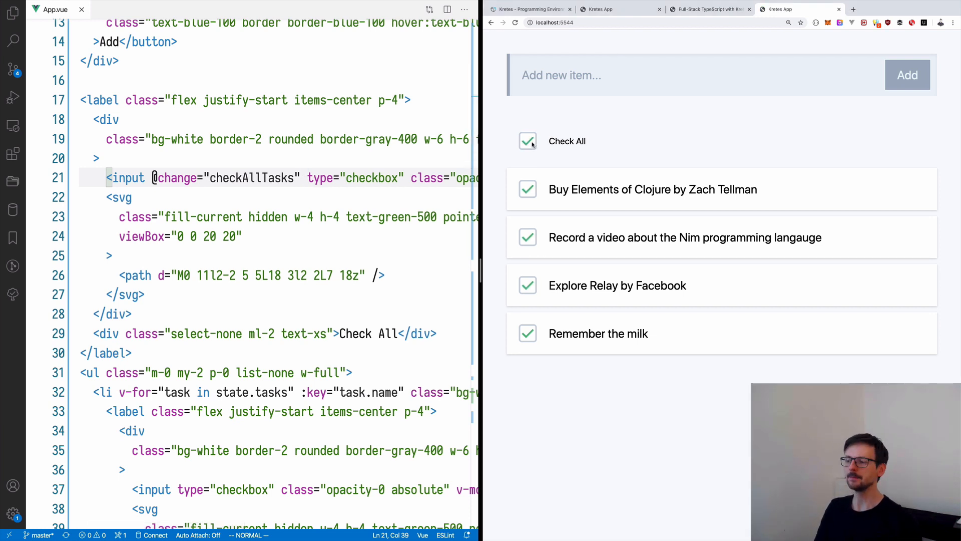
pyautogui.click(527, 141)
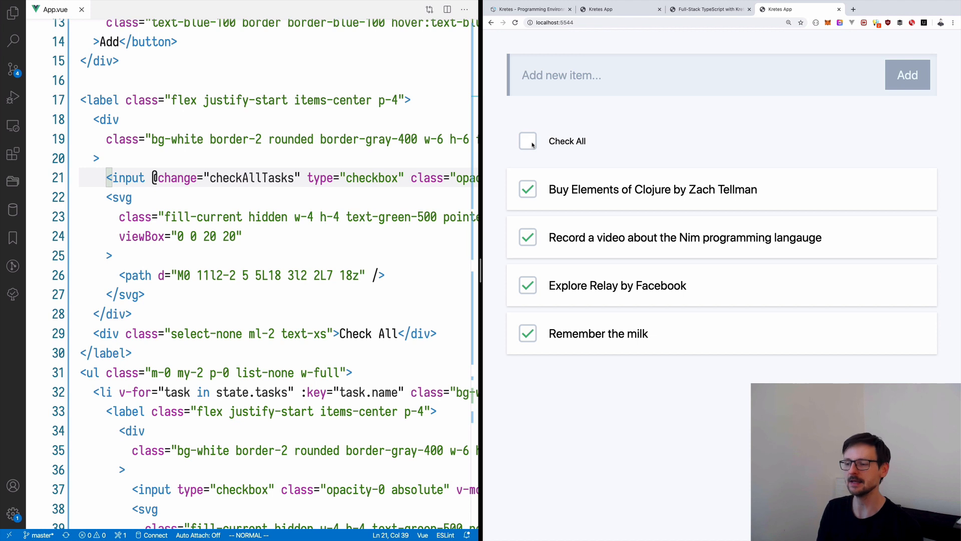
pyautogui.scroll(-3)
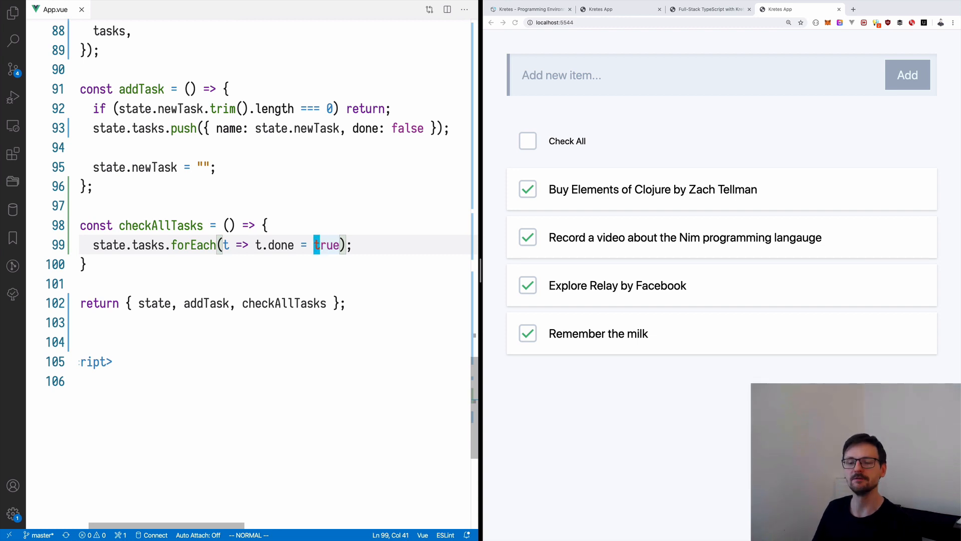
# Replace true with event.target.checked in checkAllTasks, then tick and untick Check All to verify clearing
pyautogui.write('e')
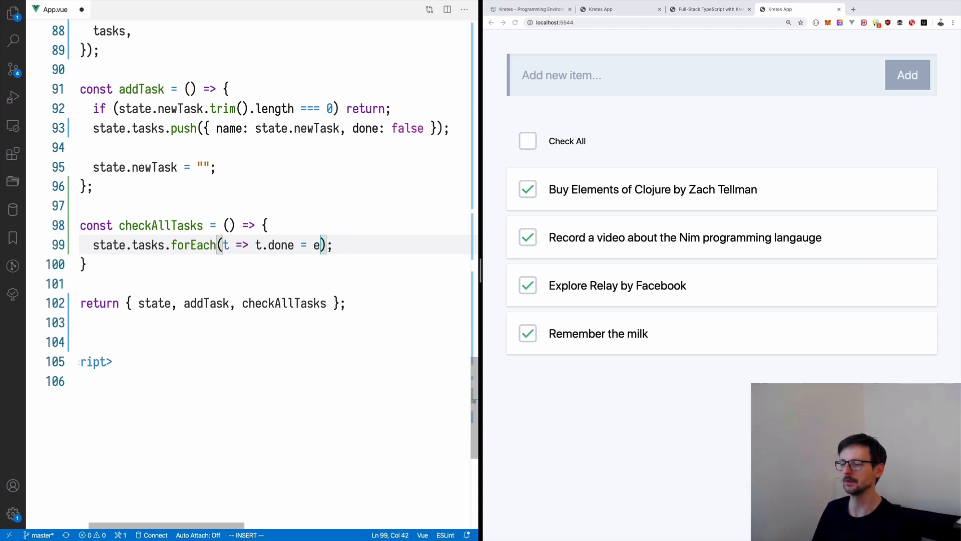
pyautogui.write('vent.target.checked')
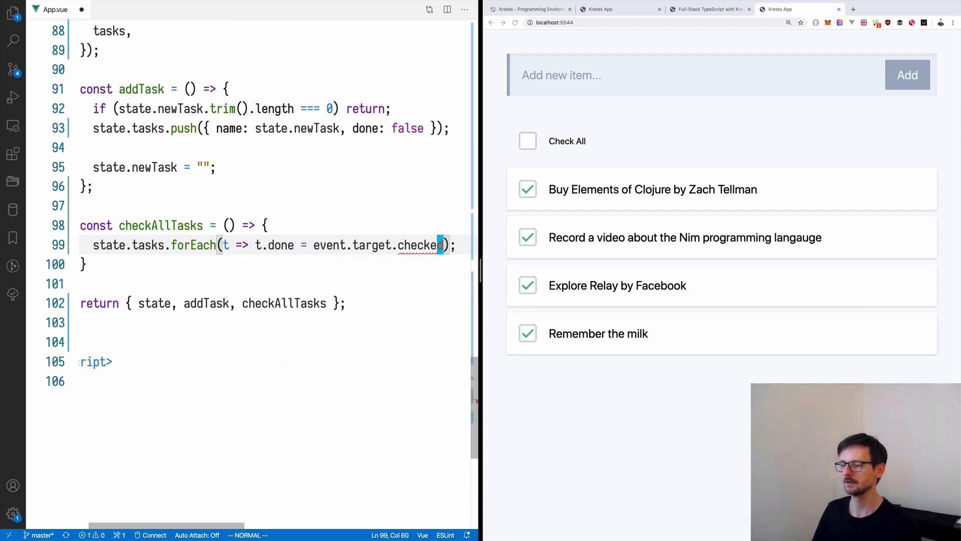
pyautogui.click(527, 141)
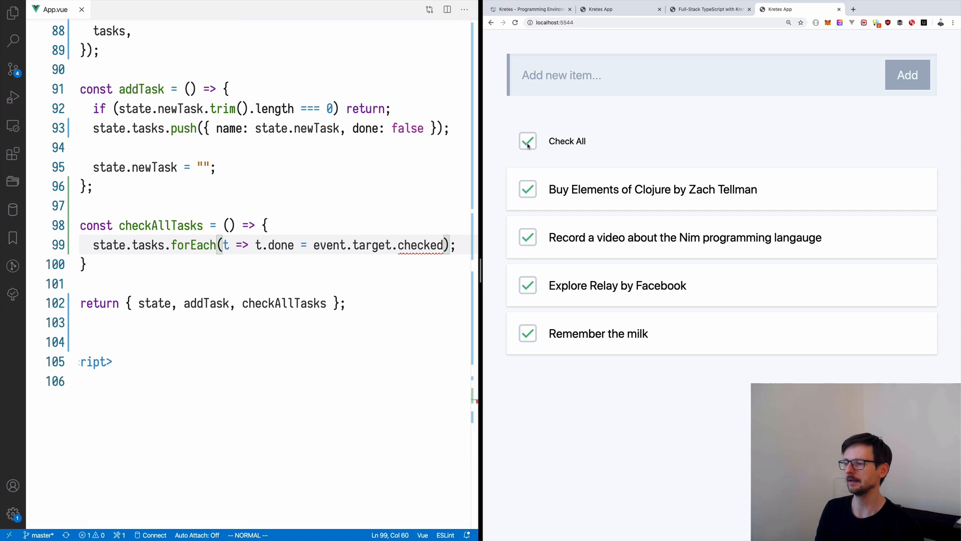
pyautogui.click(527, 141)
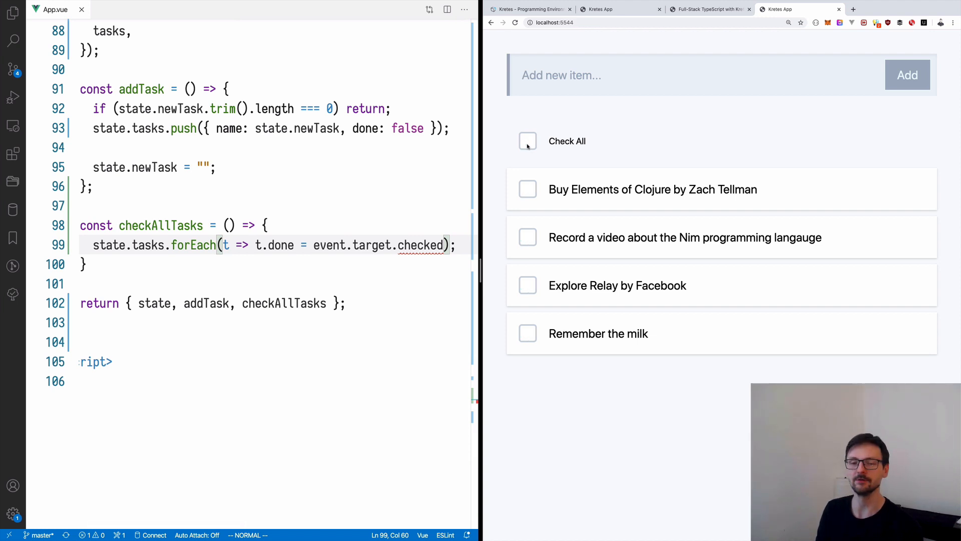
pyautogui.moveTo(394, 253)
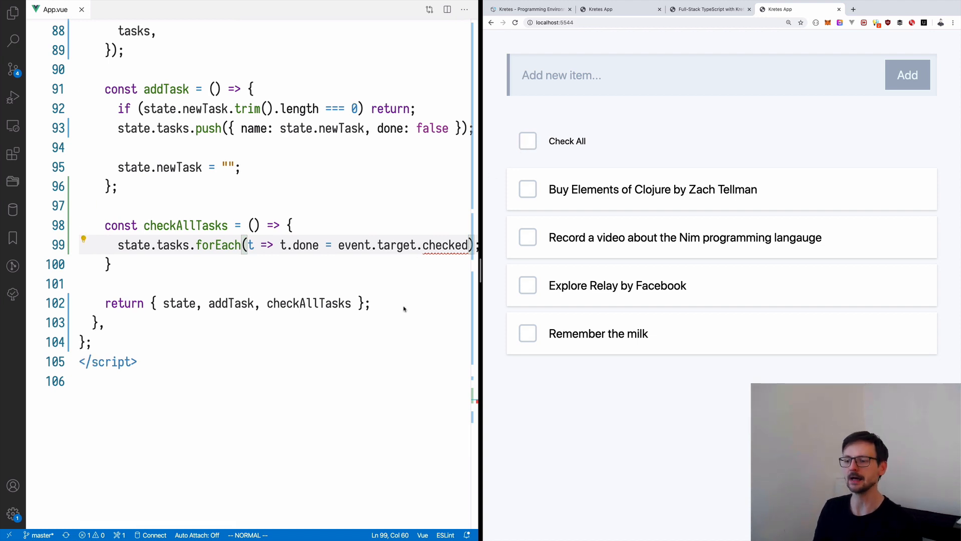
pyautogui.scroll(3)
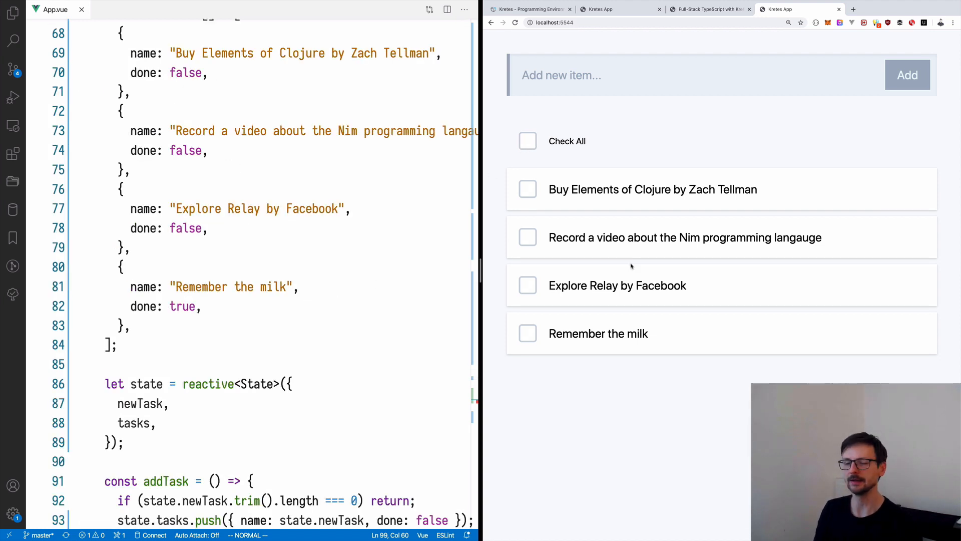